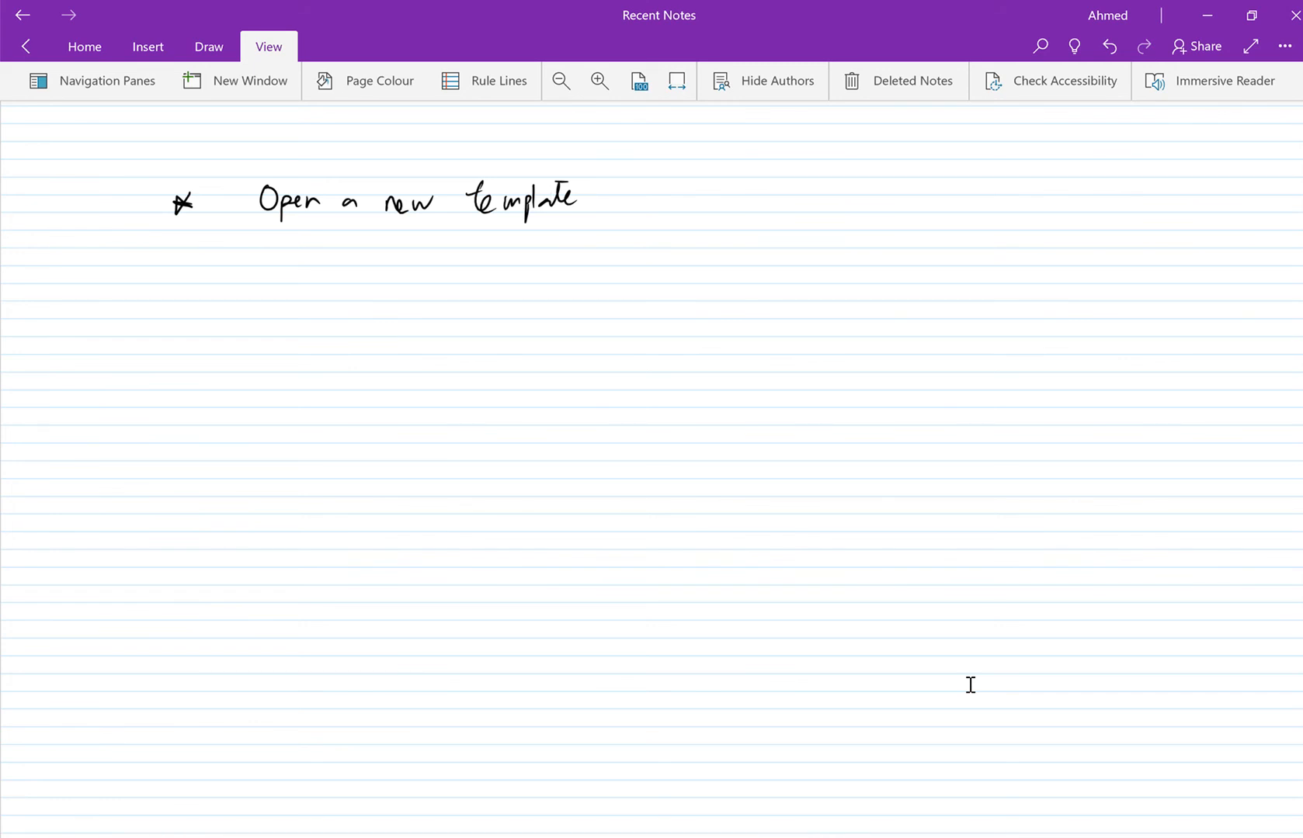
mouse_move(864, 766)
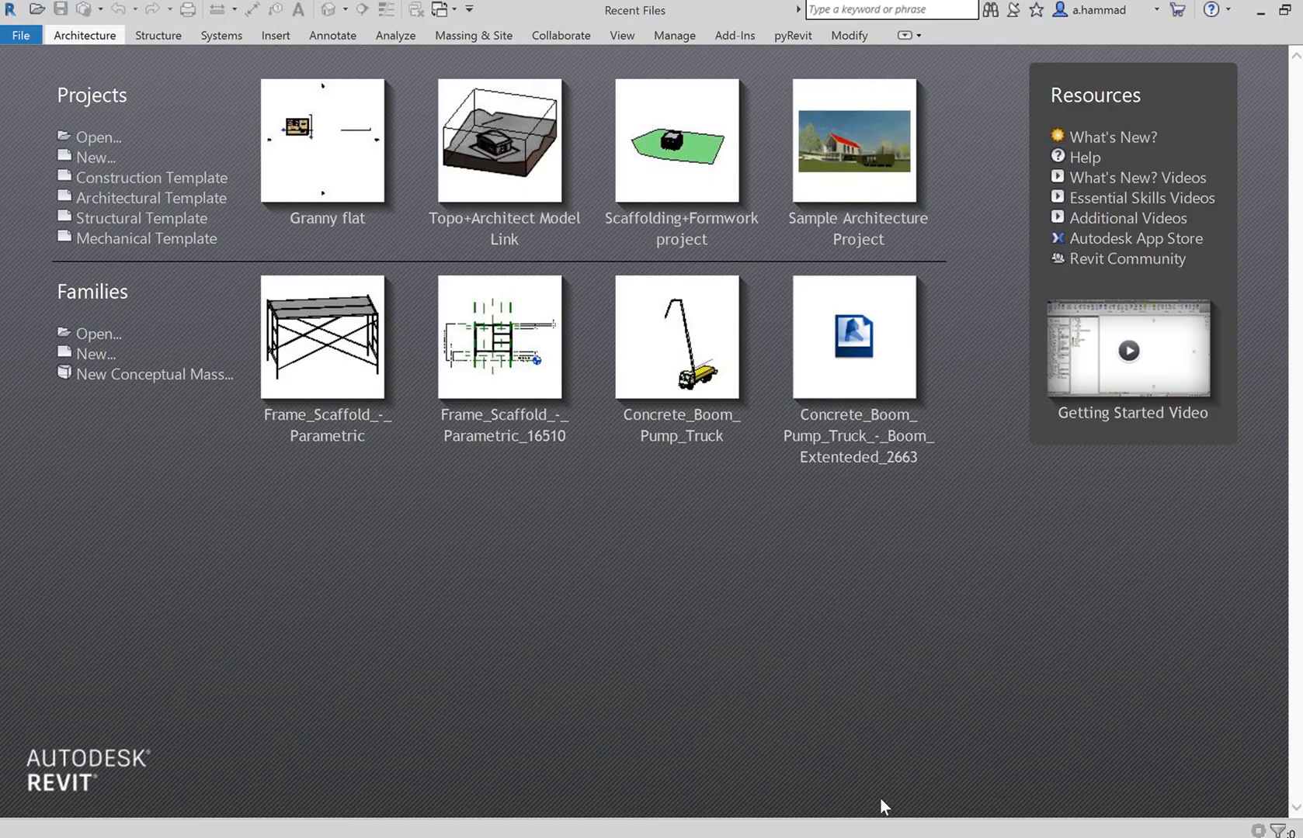
mouse_move(322, 139)
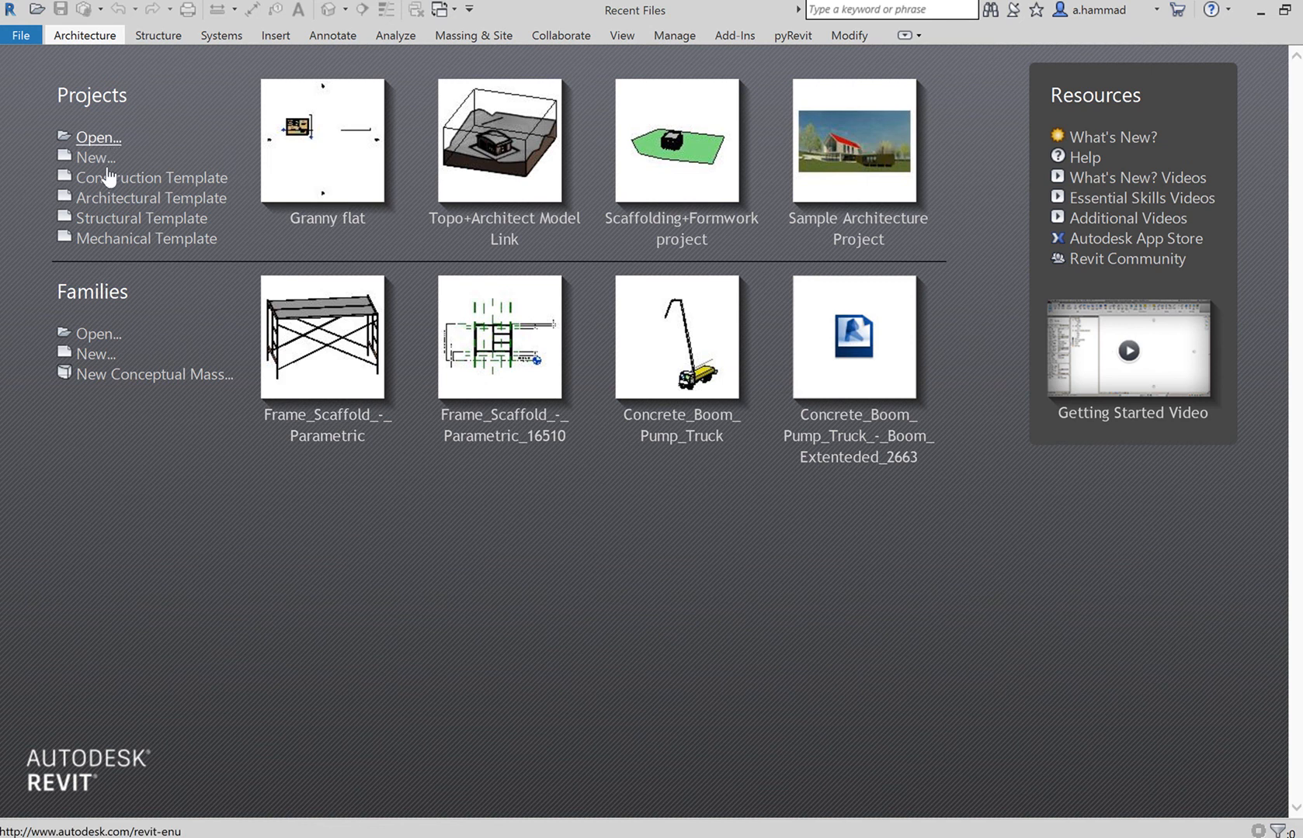
mouse_move(98, 145)
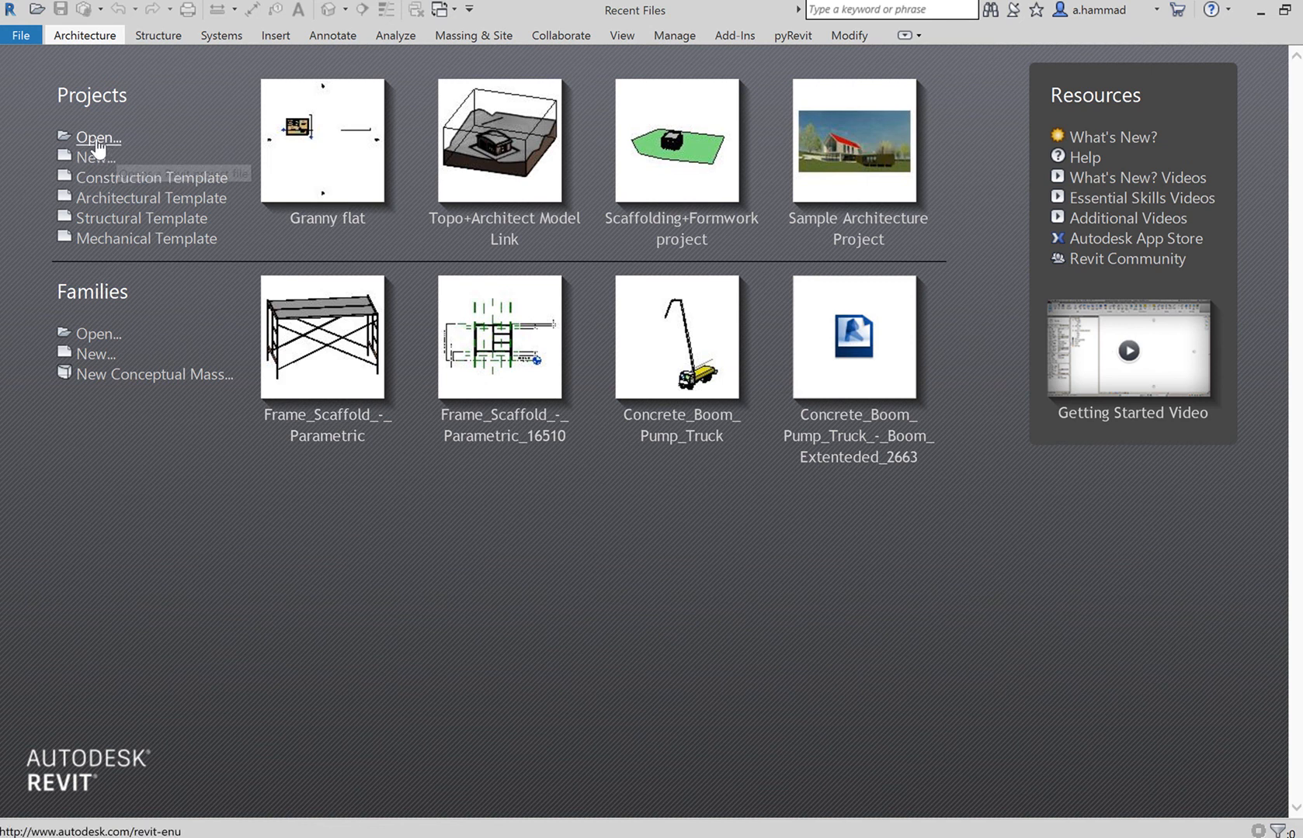
mouse_move(98, 137)
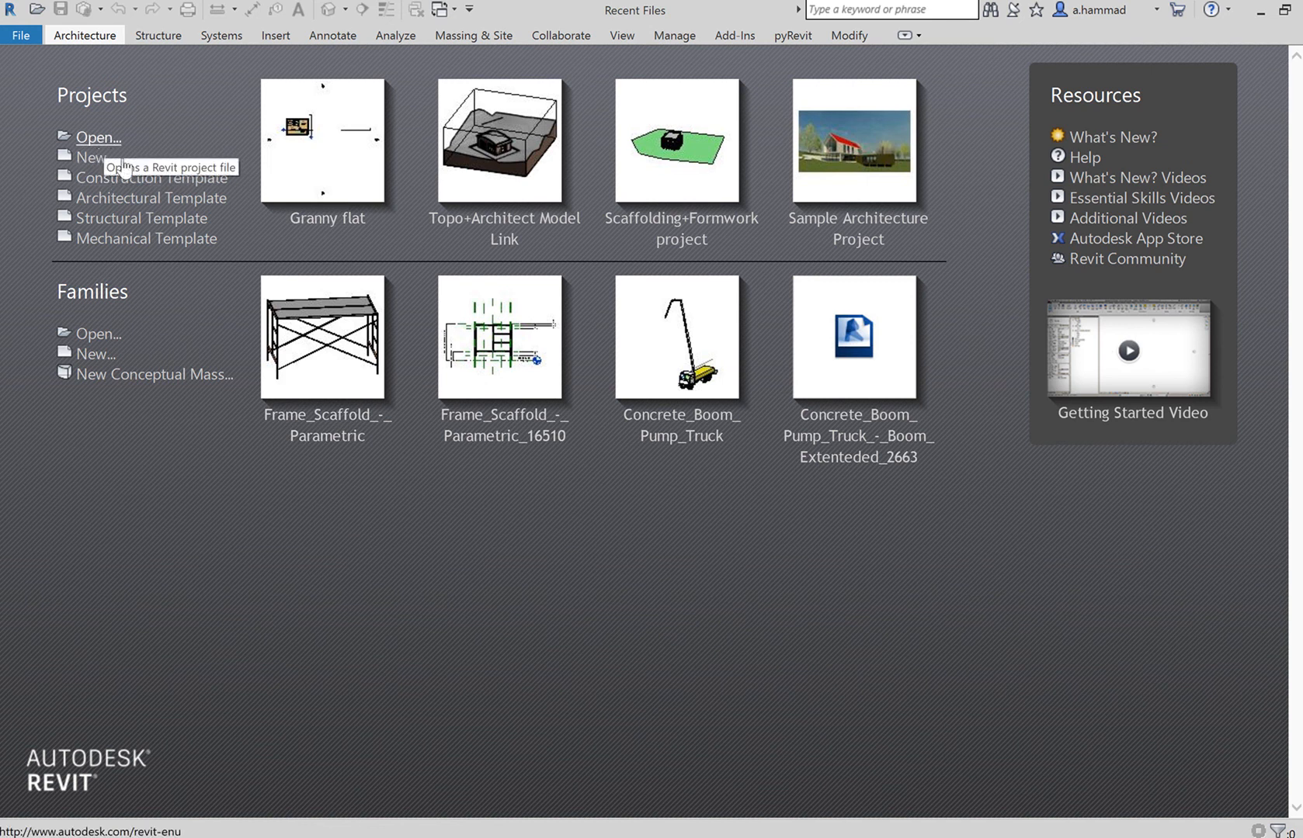
mouse_move(99, 167)
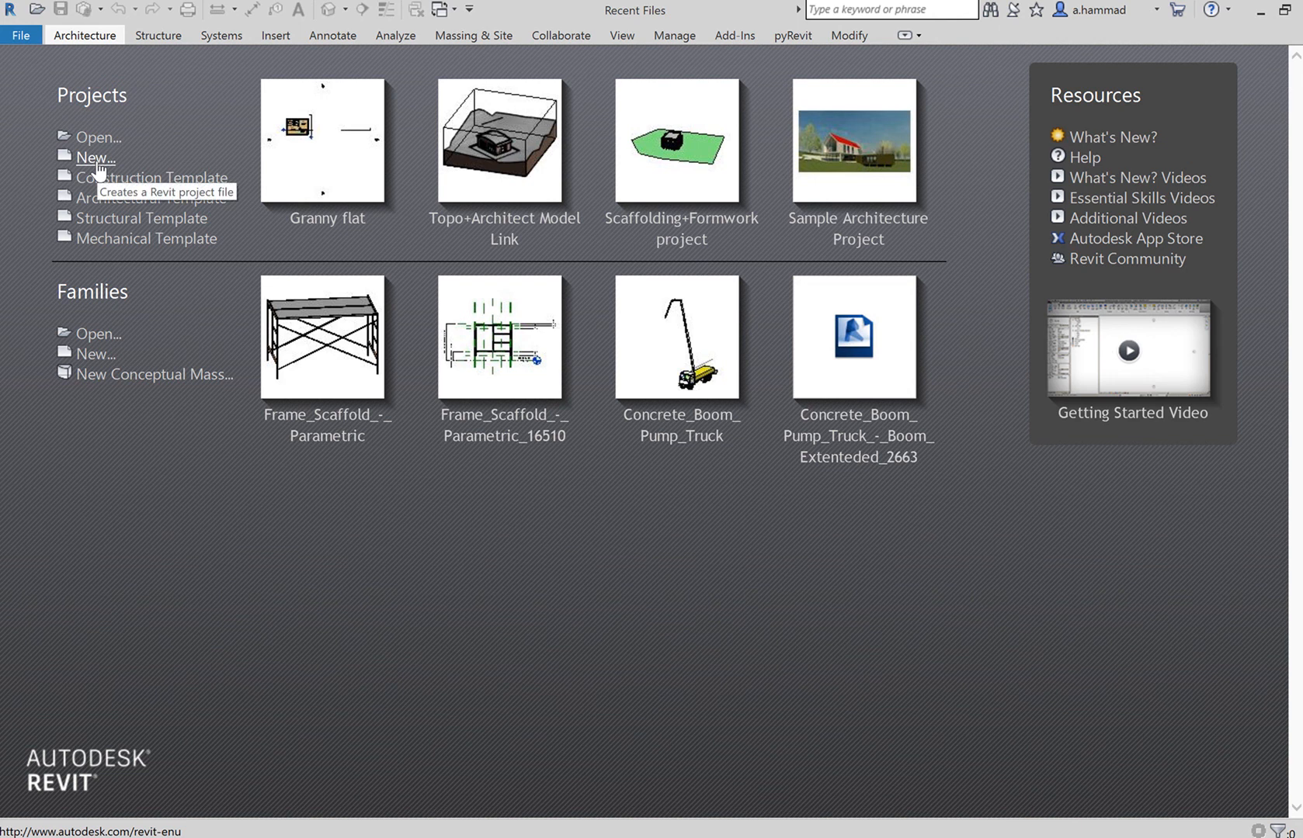
mouse_move(151, 177)
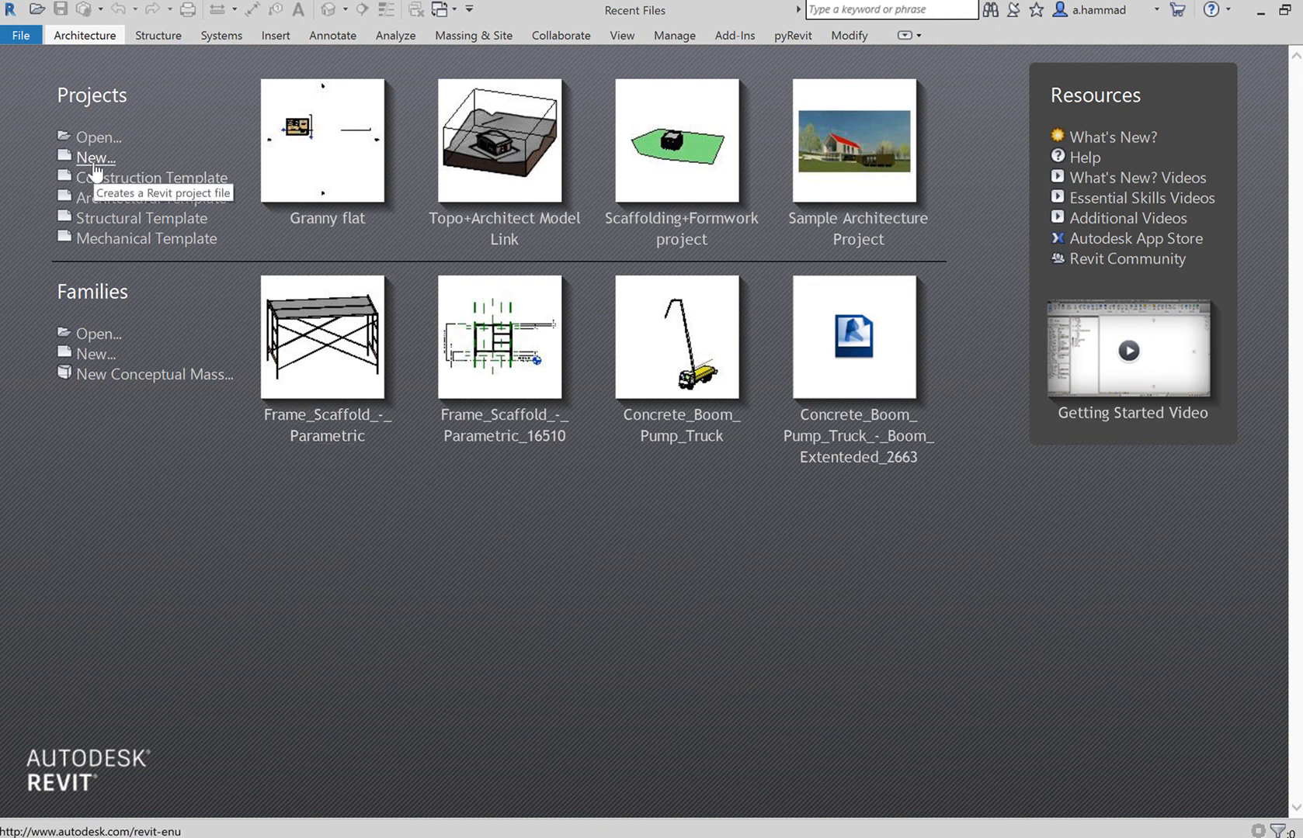
mouse_move(99, 166)
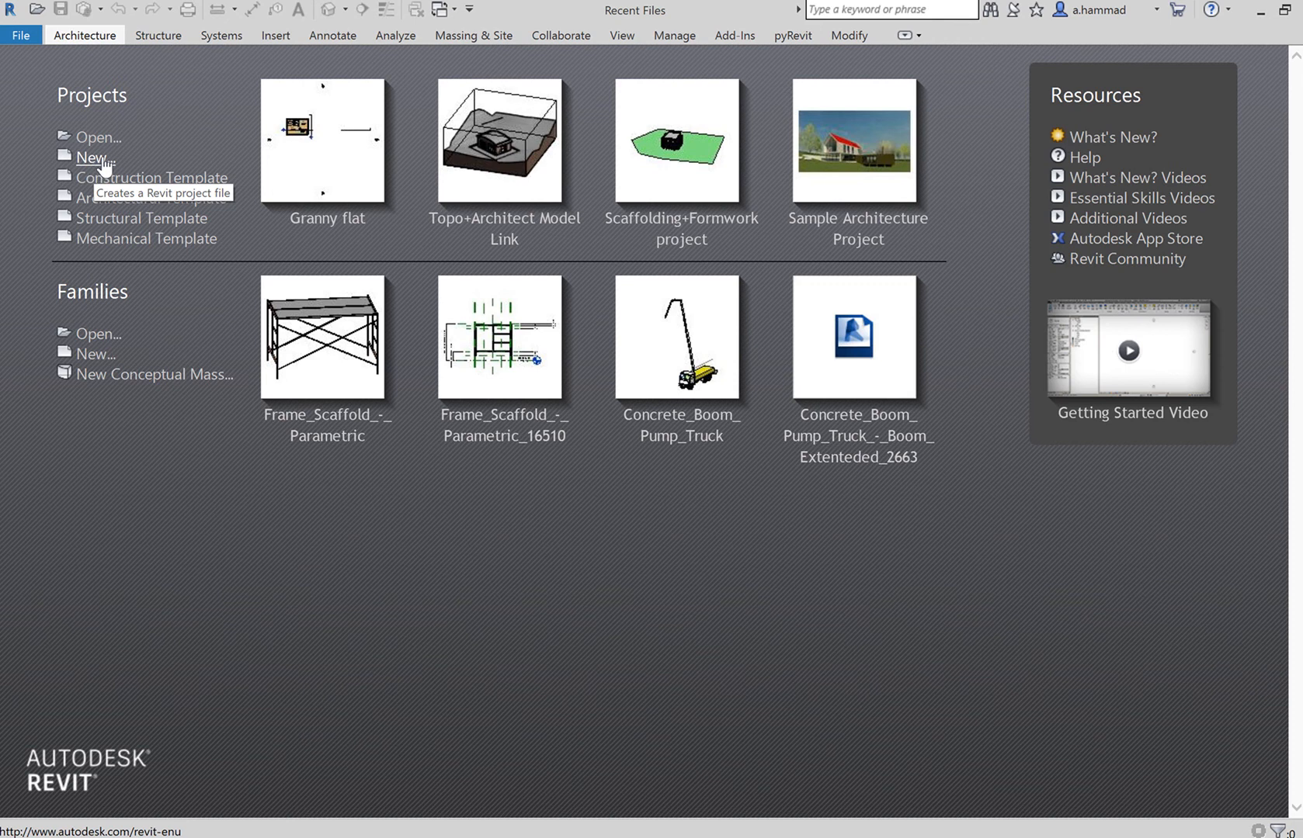
- Open the New Project dialog, view the template list, and cancel without creating a project
left_click(92, 157)
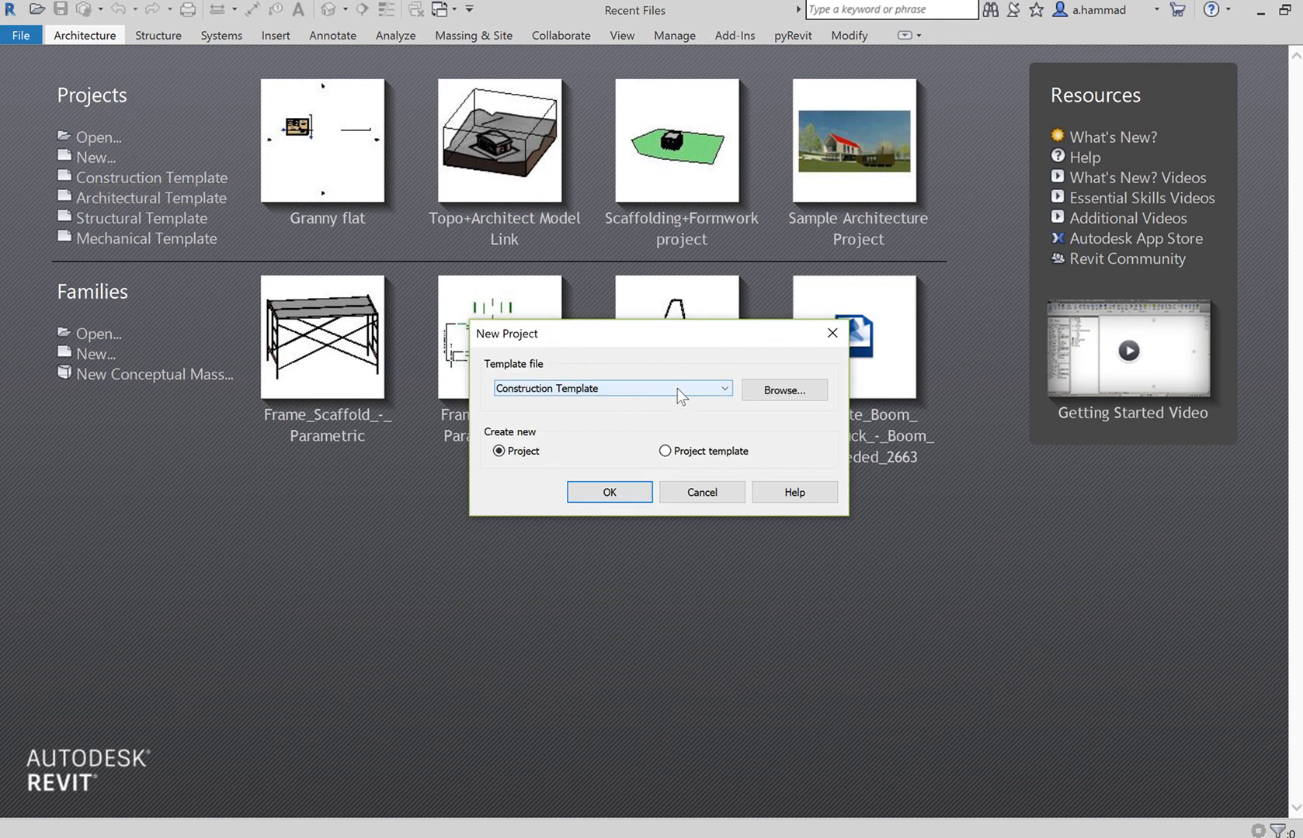
left_click(724, 389)
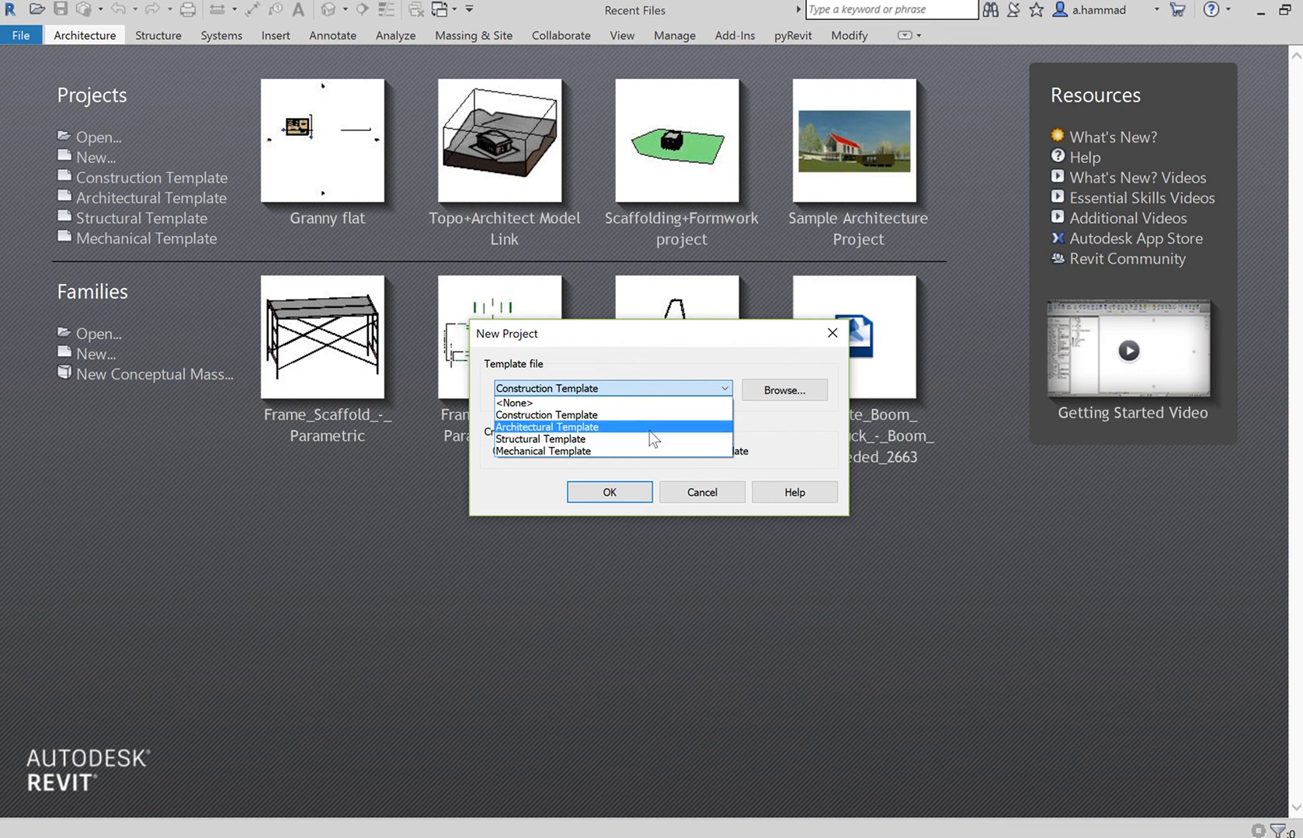
mouse_move(663, 422)
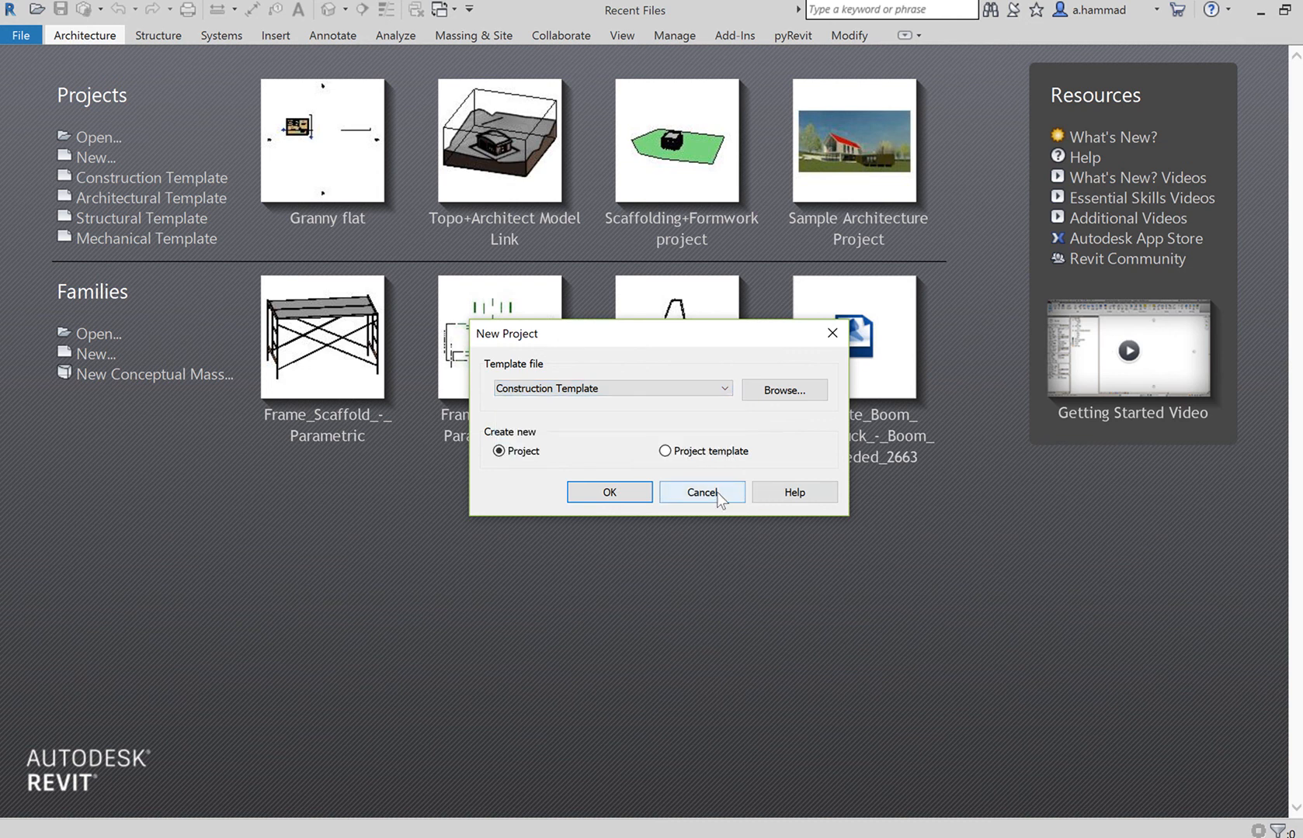
left_click(700, 492)
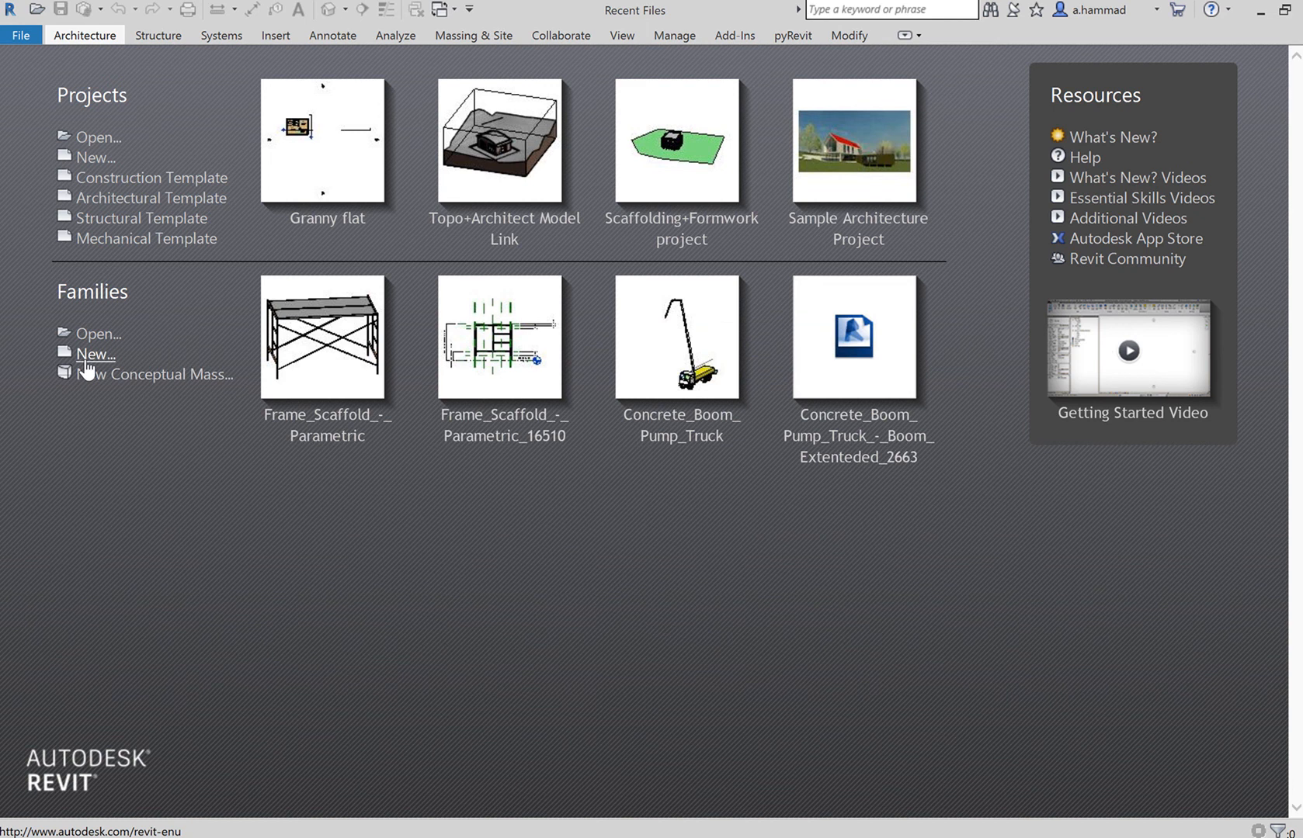
mouse_move(94, 353)
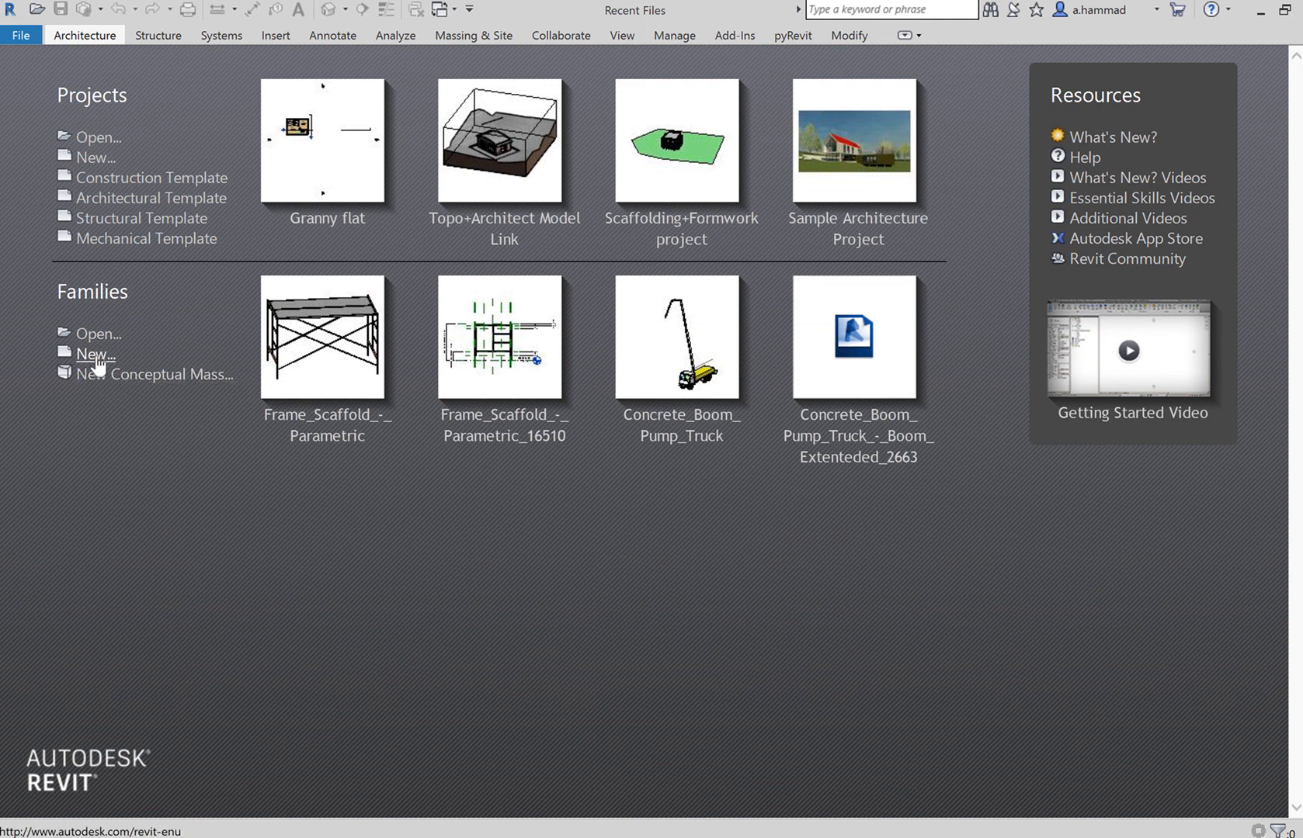
- Browse and cancel the family template chooser, then reopen the New Project dialog
left_click(95, 353)
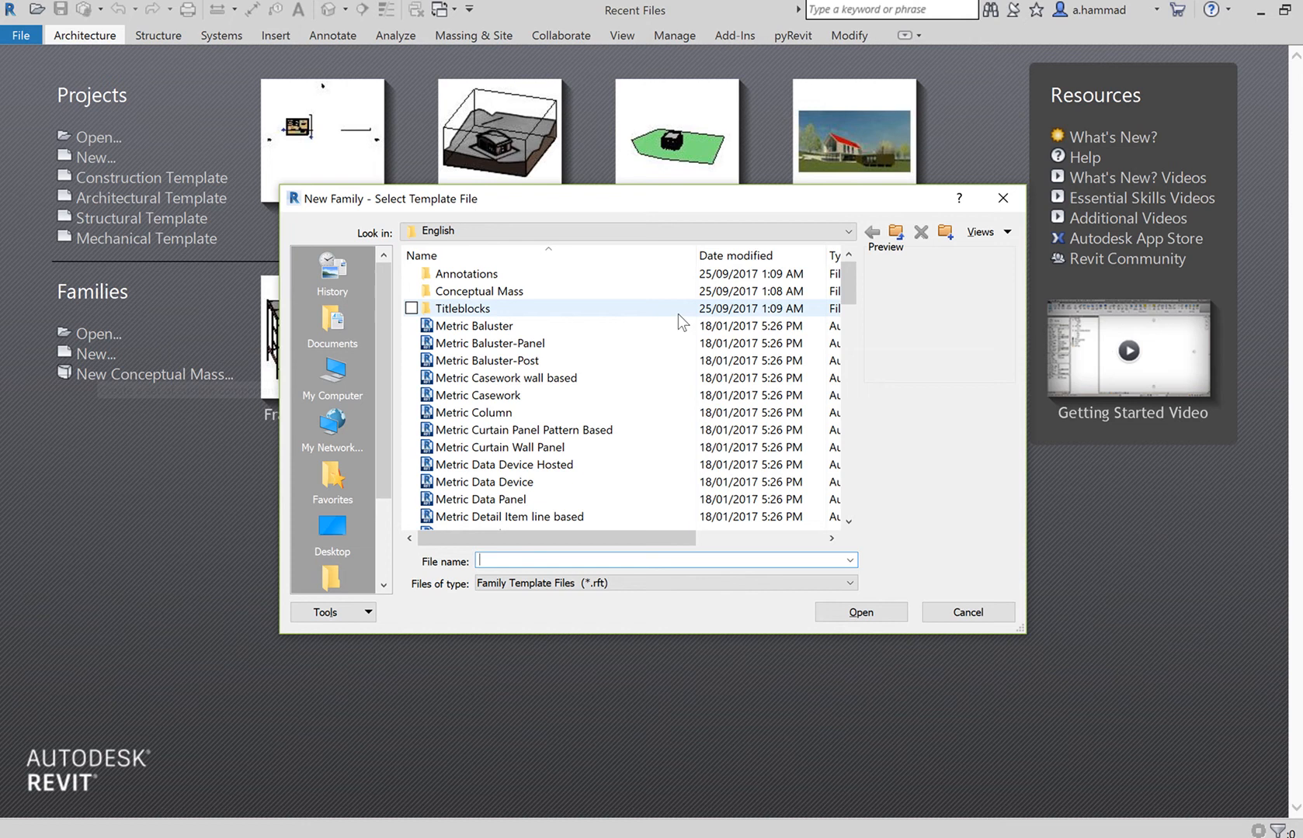
scroll("down", 3)
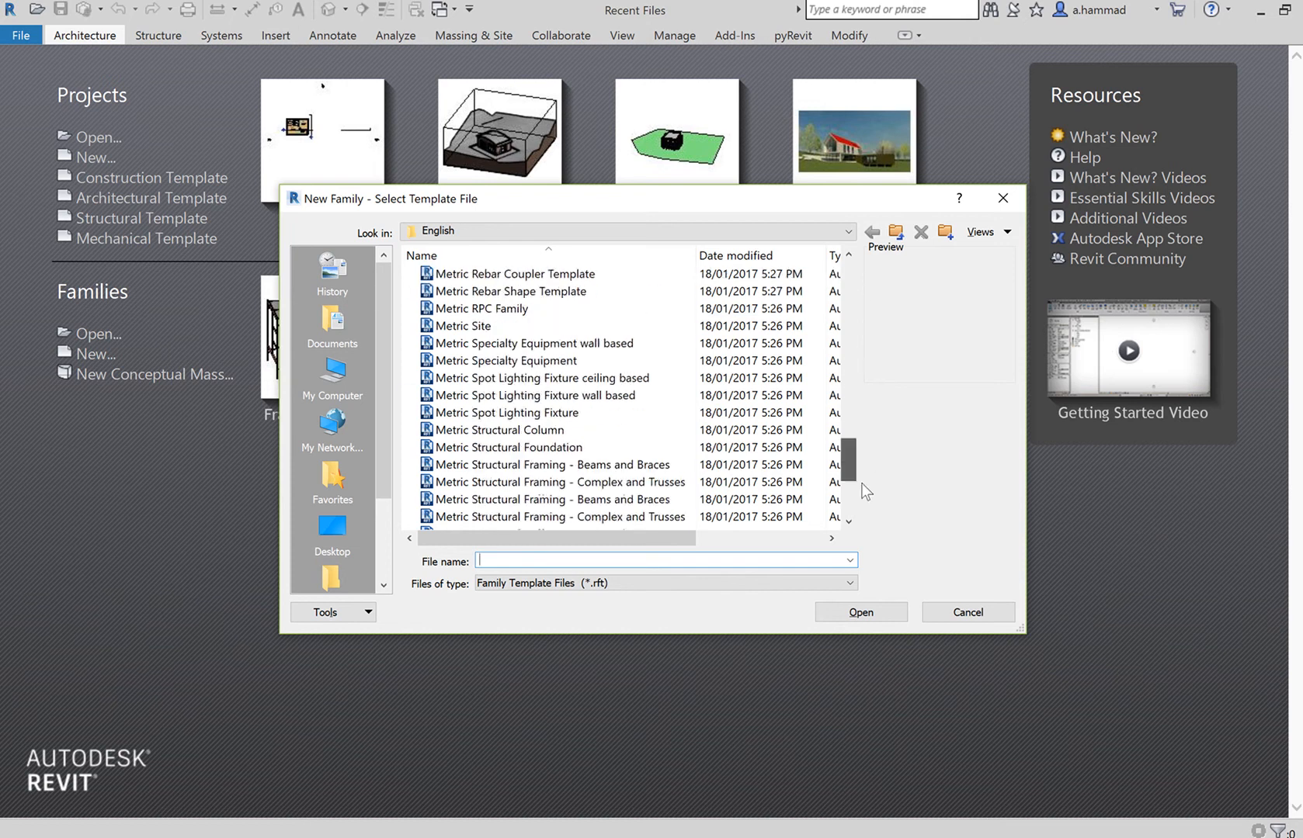
scroll("up", 3)
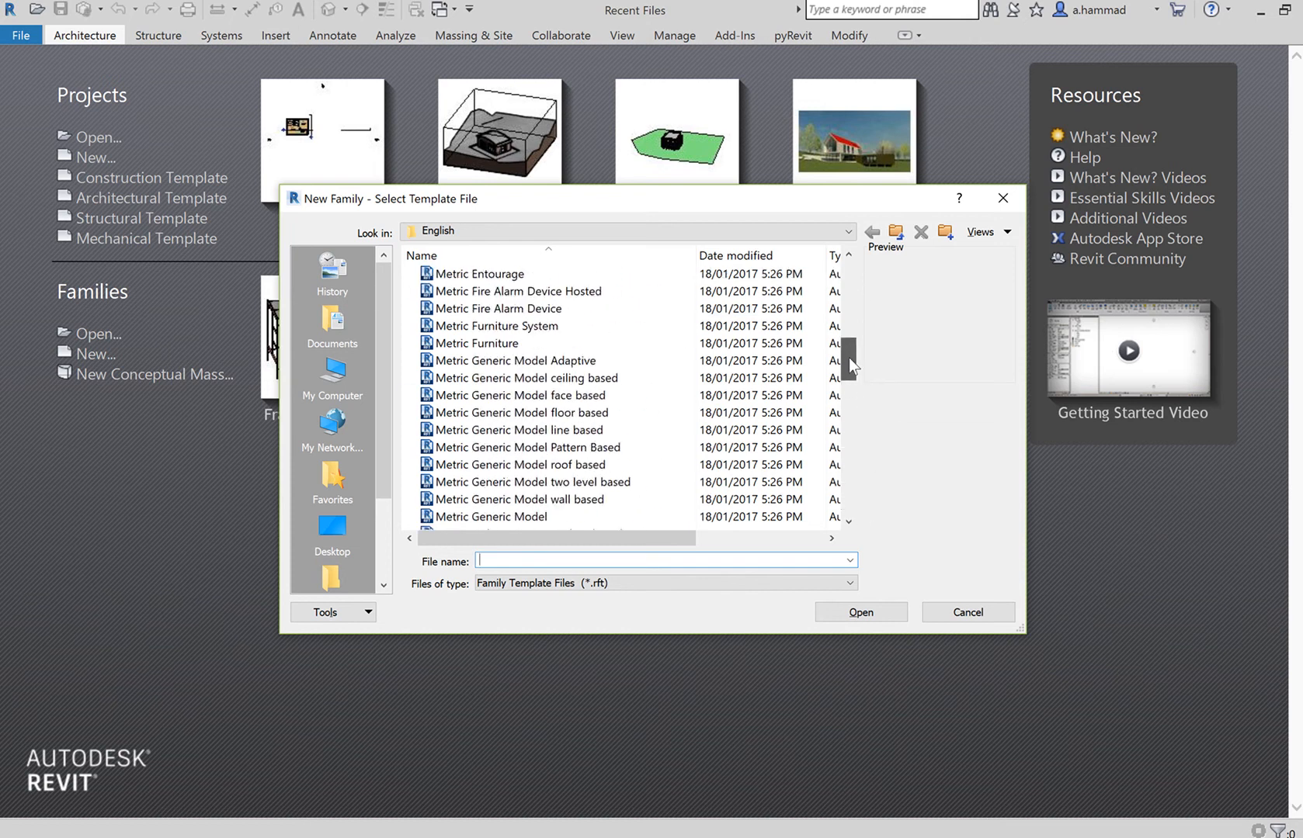
scroll("down", 3)
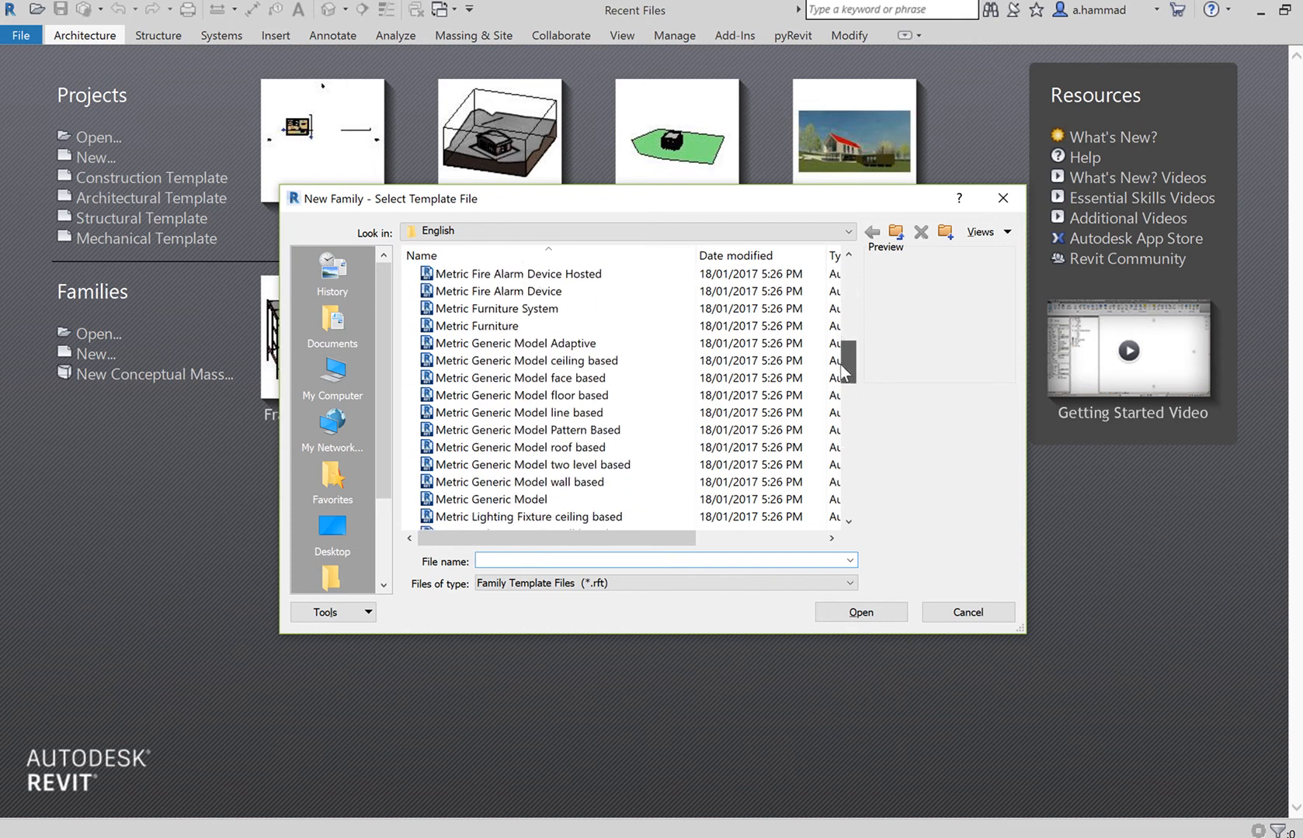
scroll("down", 3)
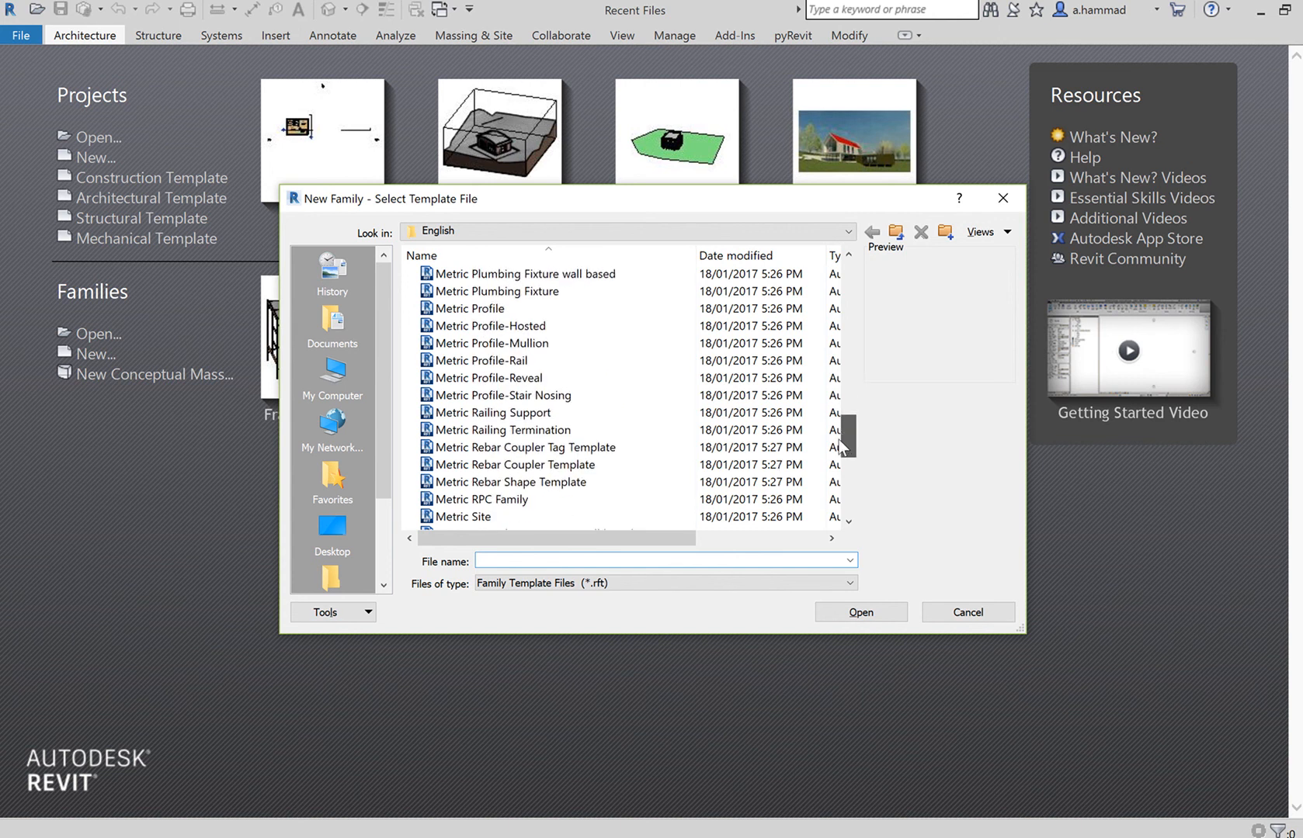
scroll("up", 3)
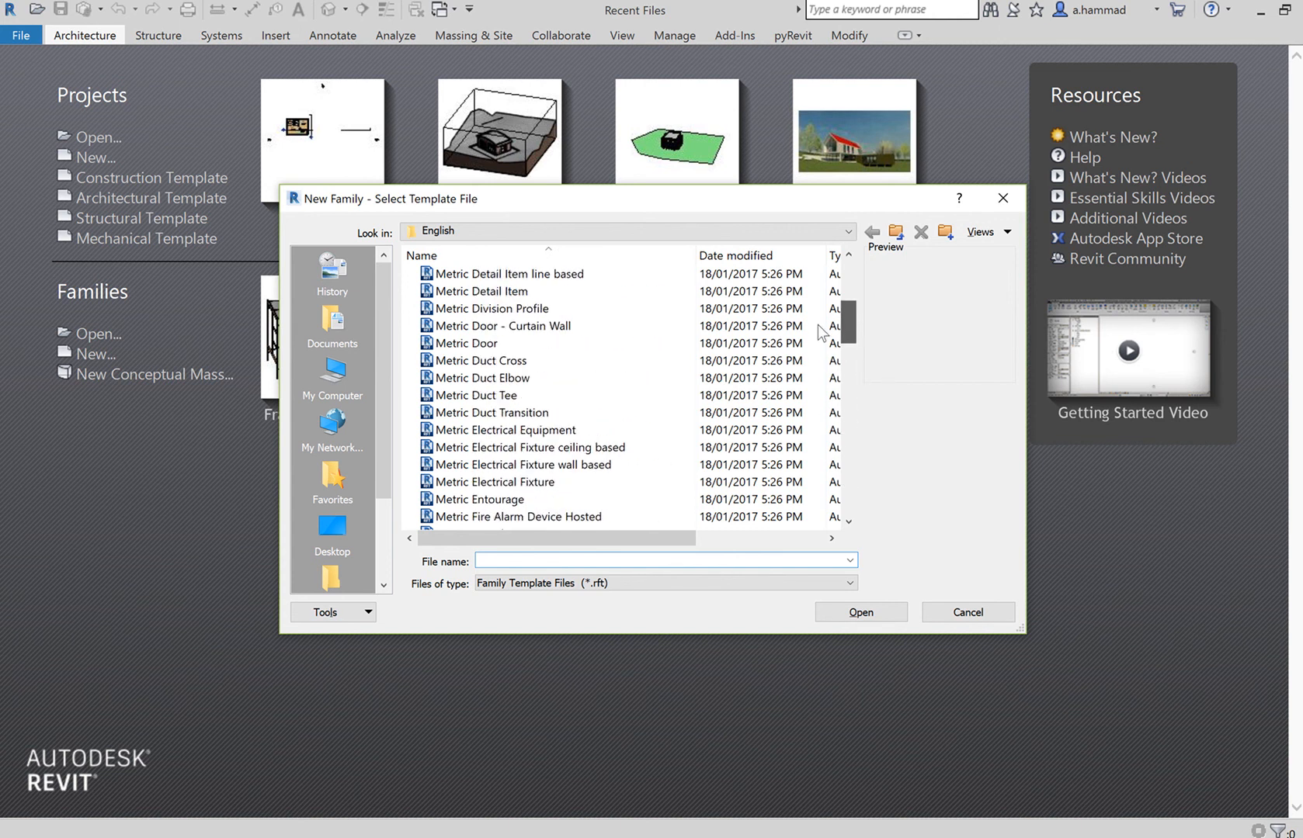
scroll("down", 3)
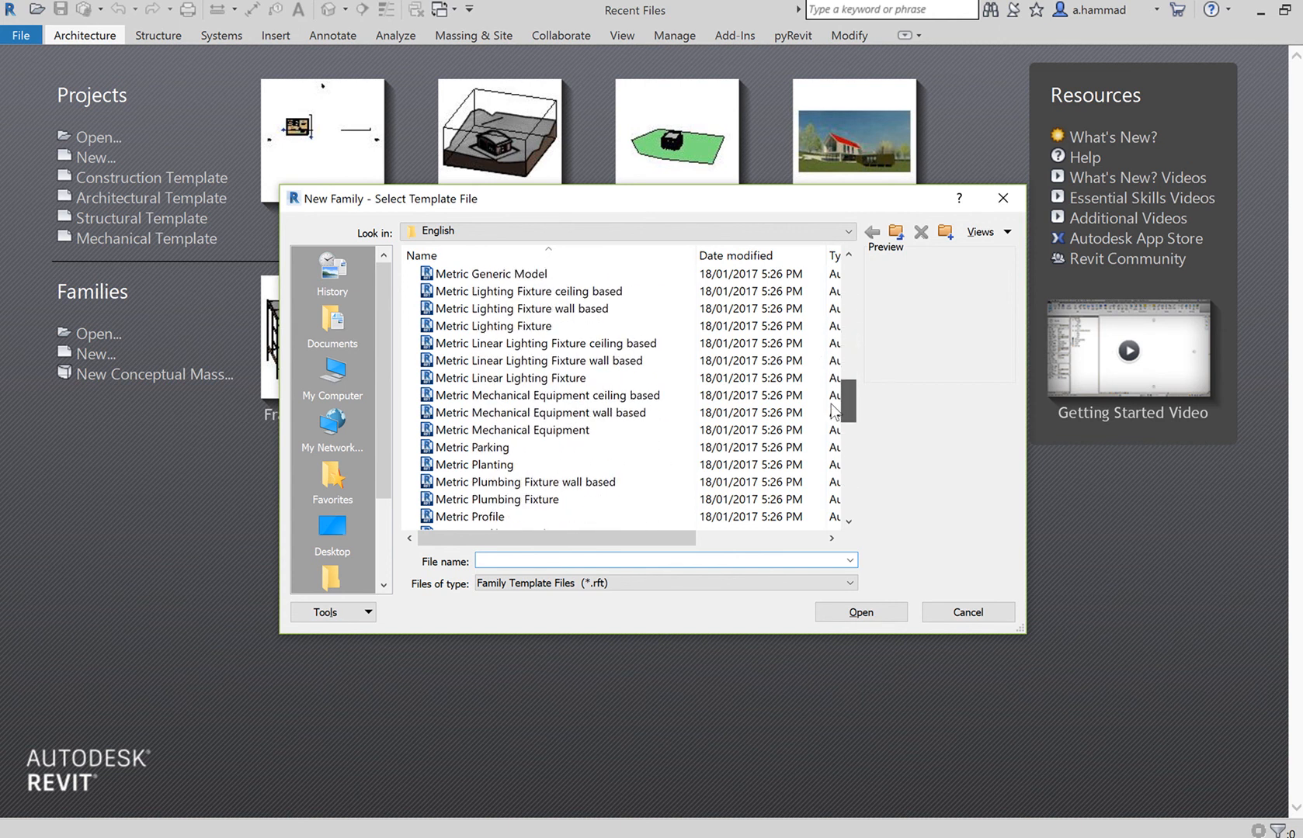
scroll("down", 3)
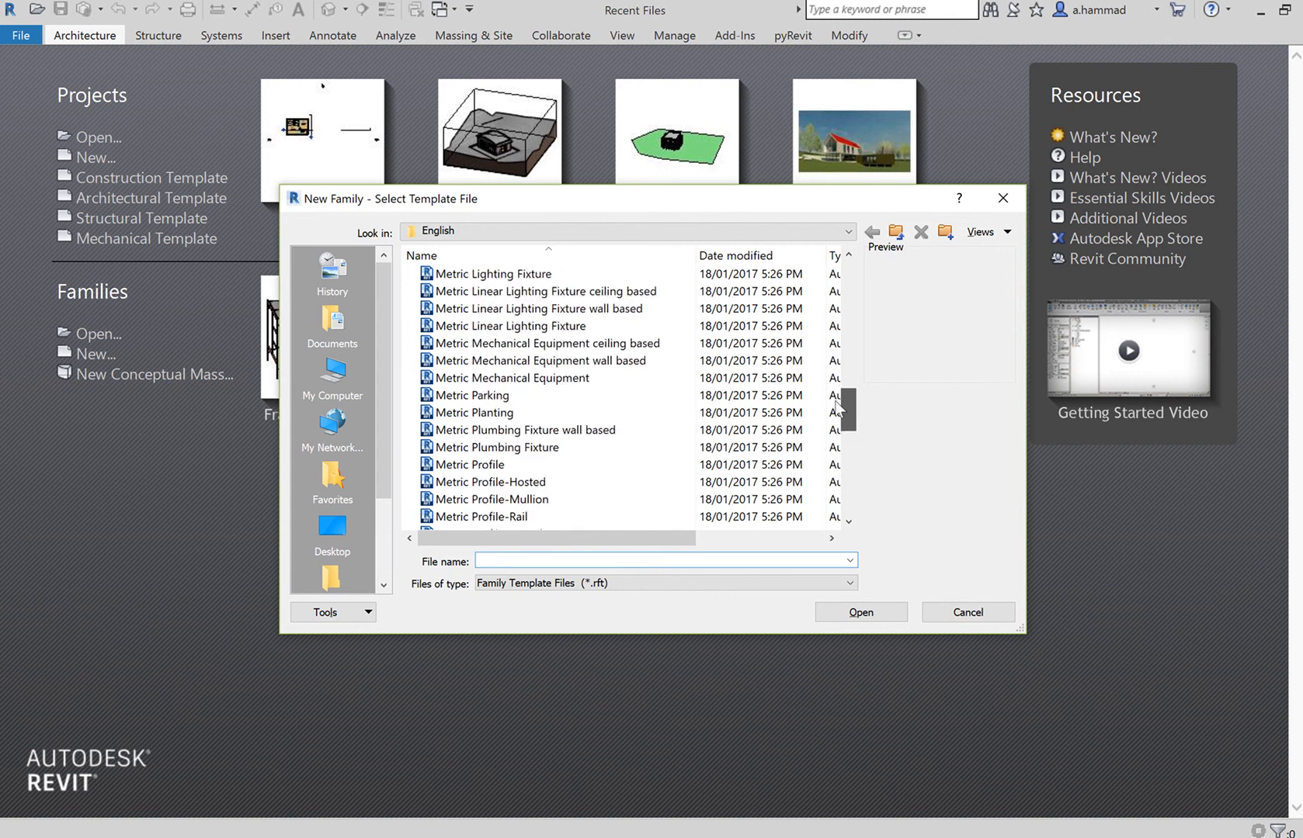
scroll("up", 3)
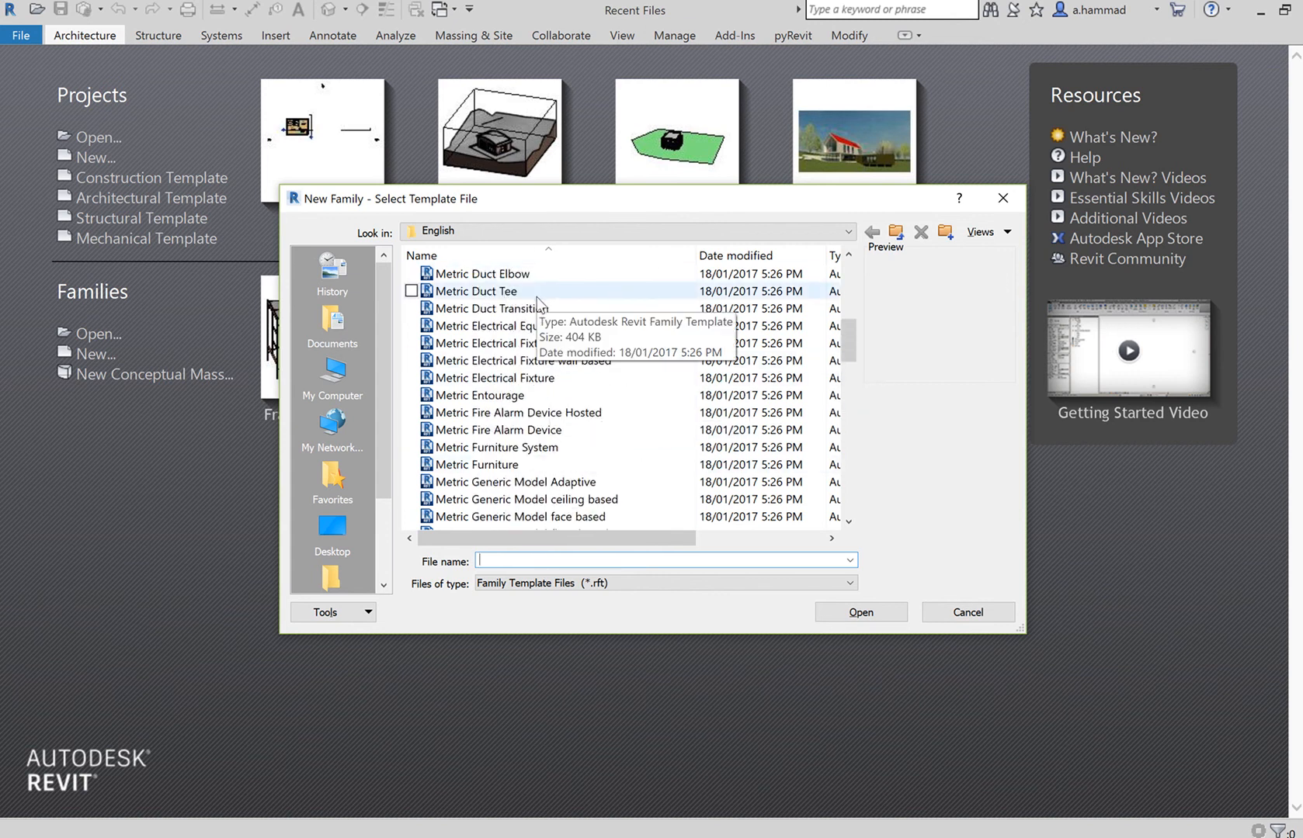
scroll("down", 3)
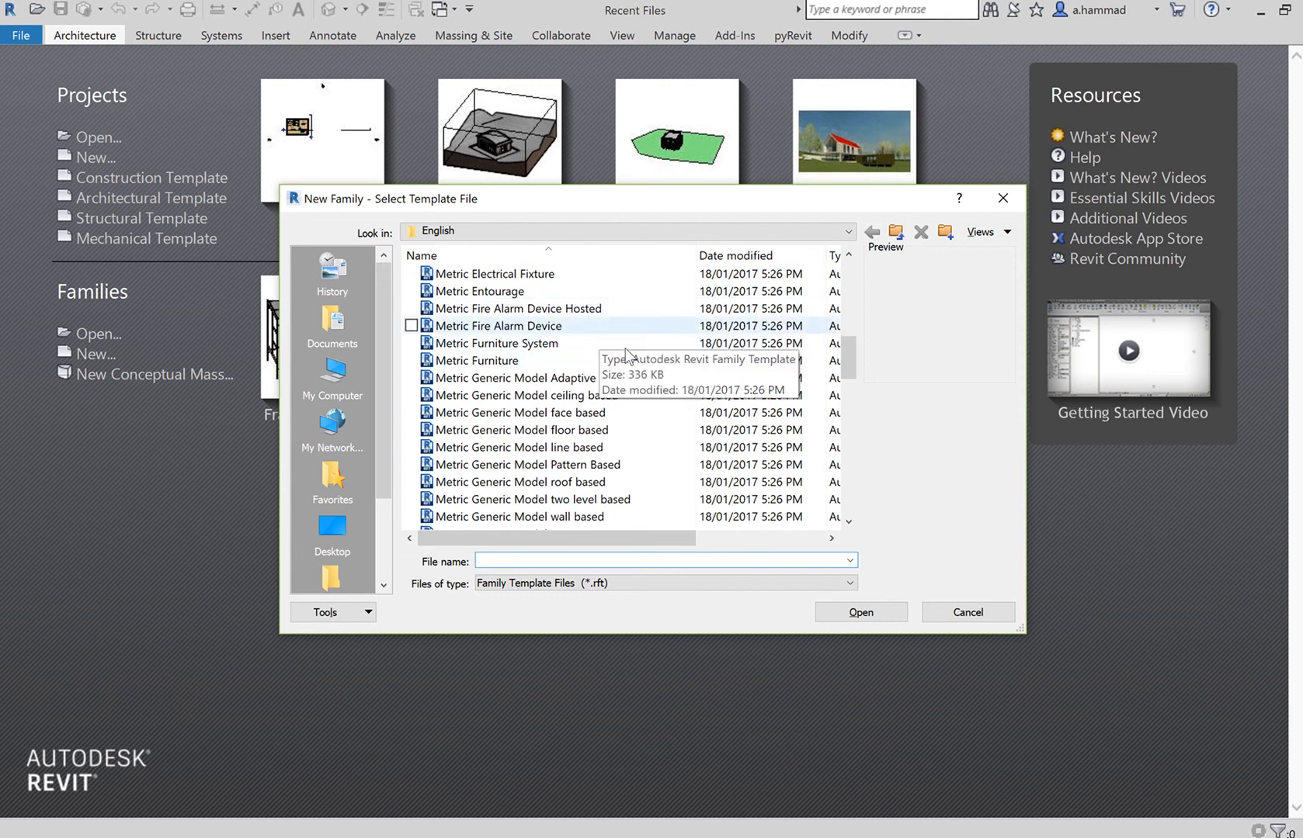
mouse_move(610, 374)
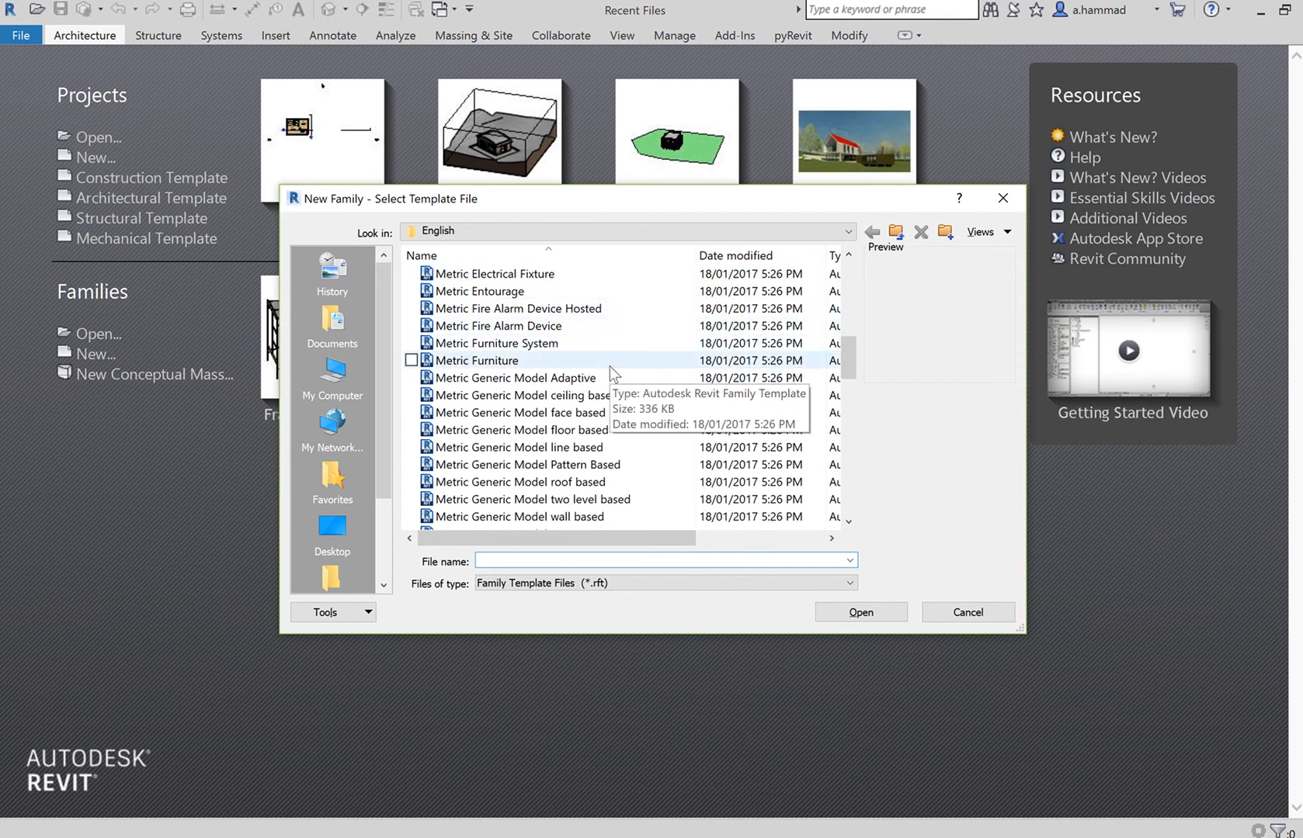
mouse_move(613, 365)
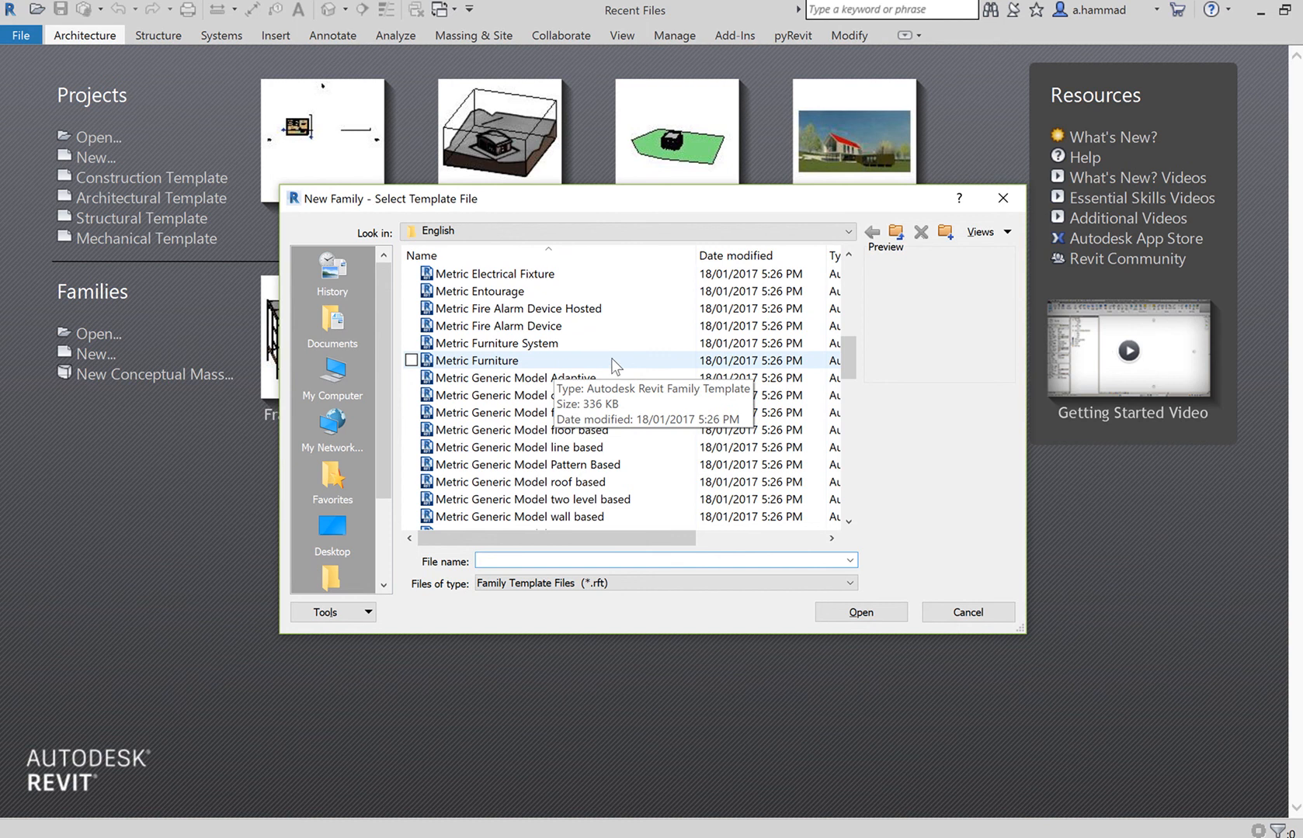
left_click(967, 613)
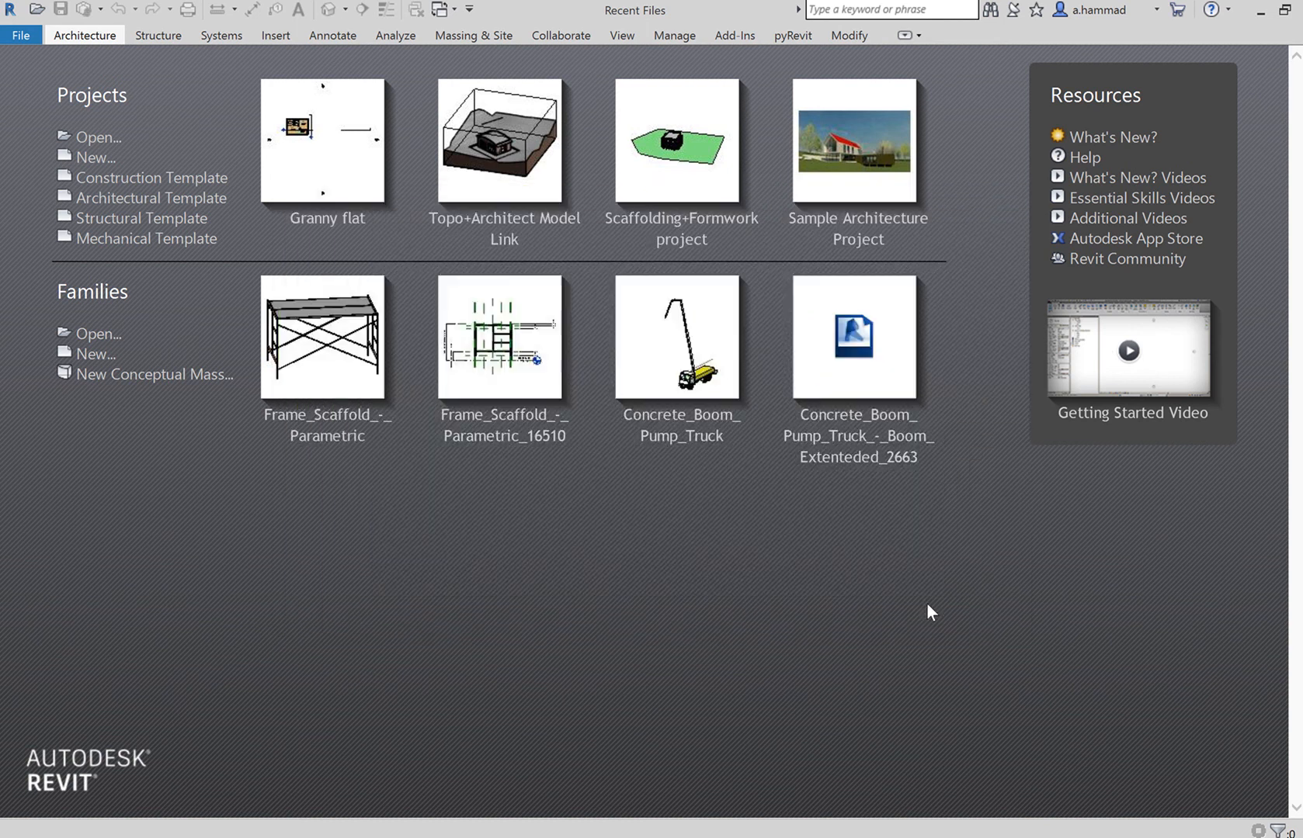
mouse_move(55, 133)
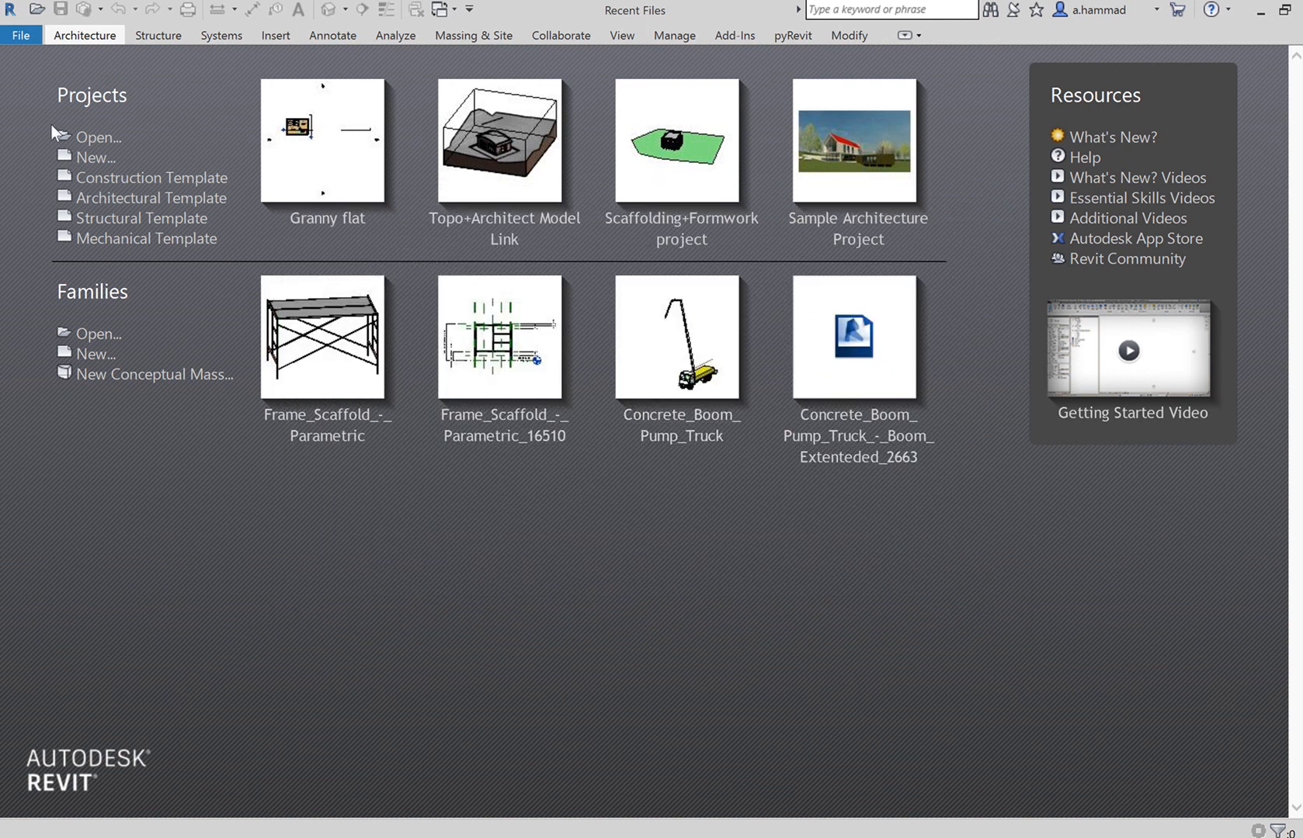
mouse_move(95, 158)
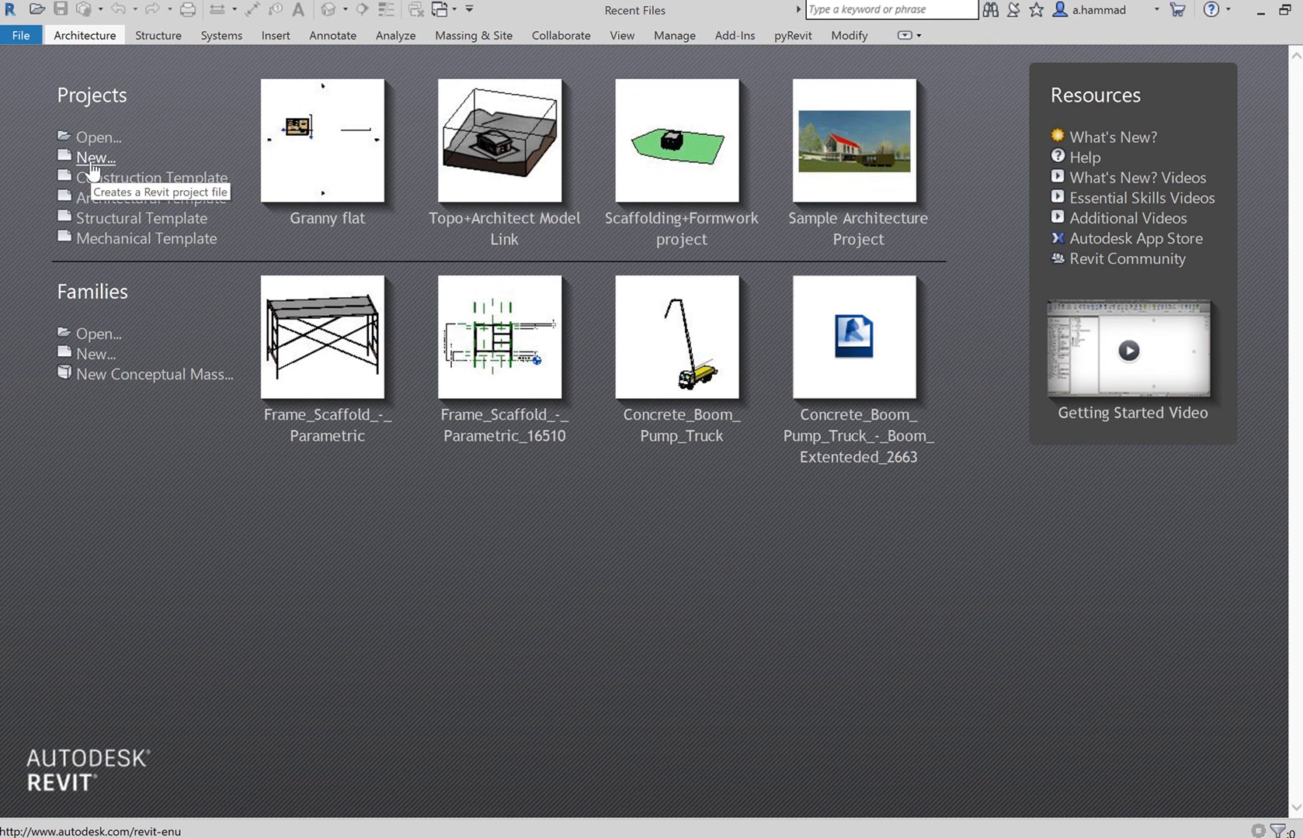
left_click(95, 156)
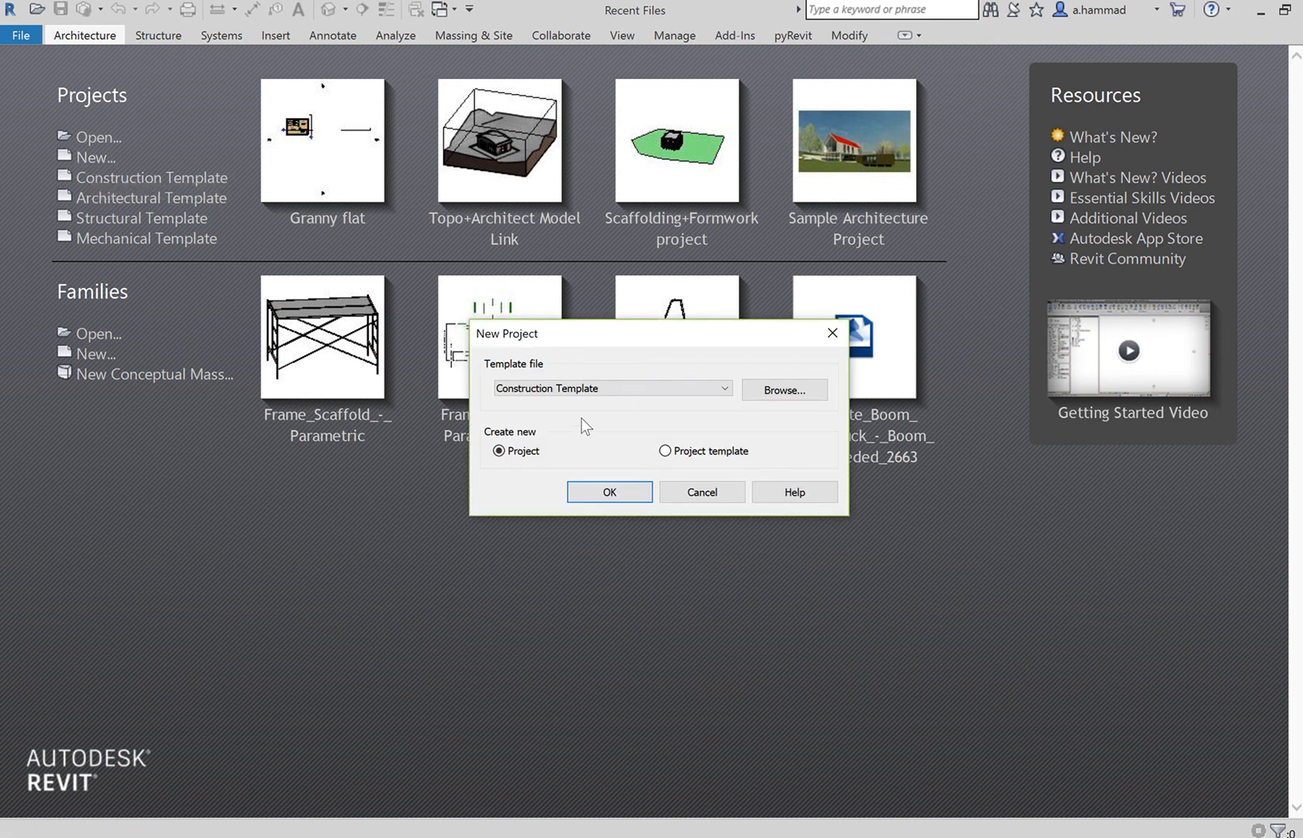
- Create Project3 from the Architectural Template, opening on the Ground Floor plan
left_click(724, 388)
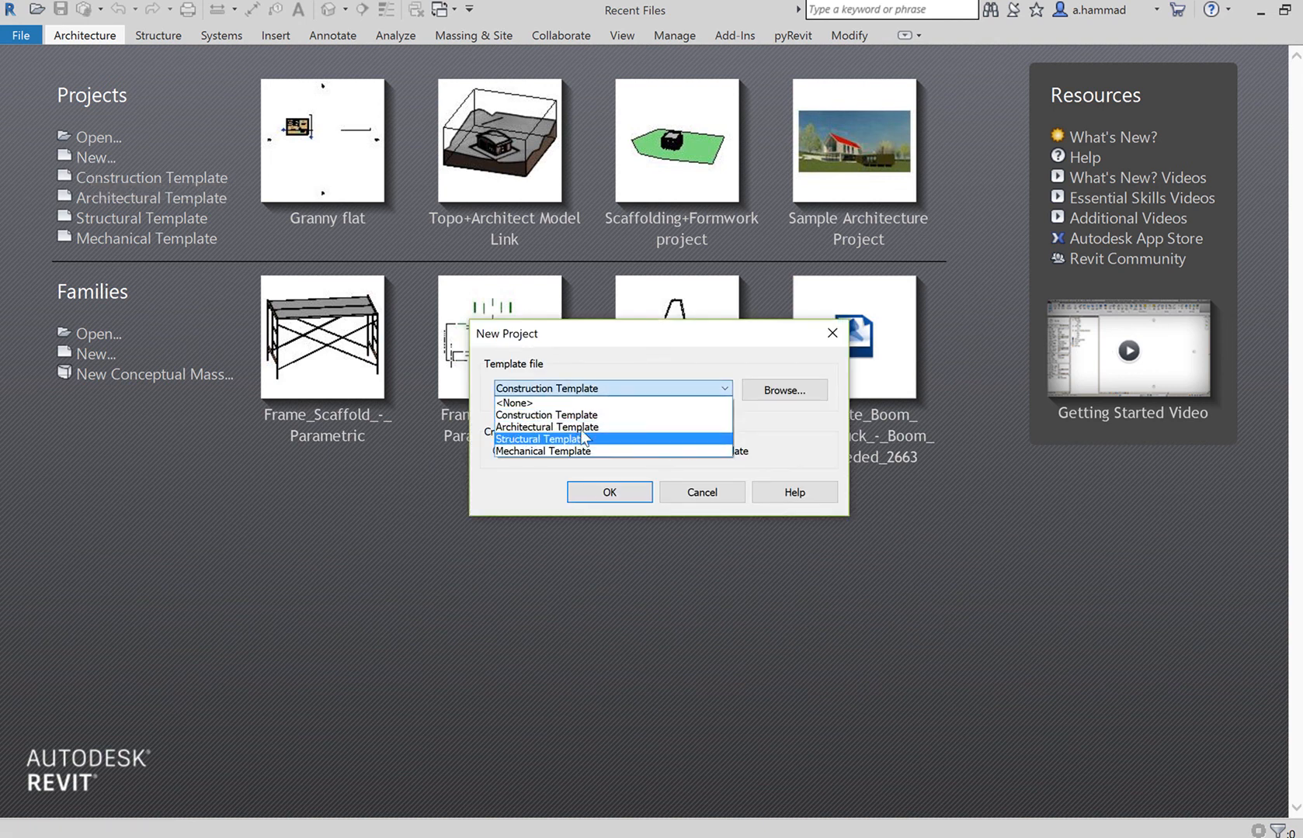
left_click(547, 427)
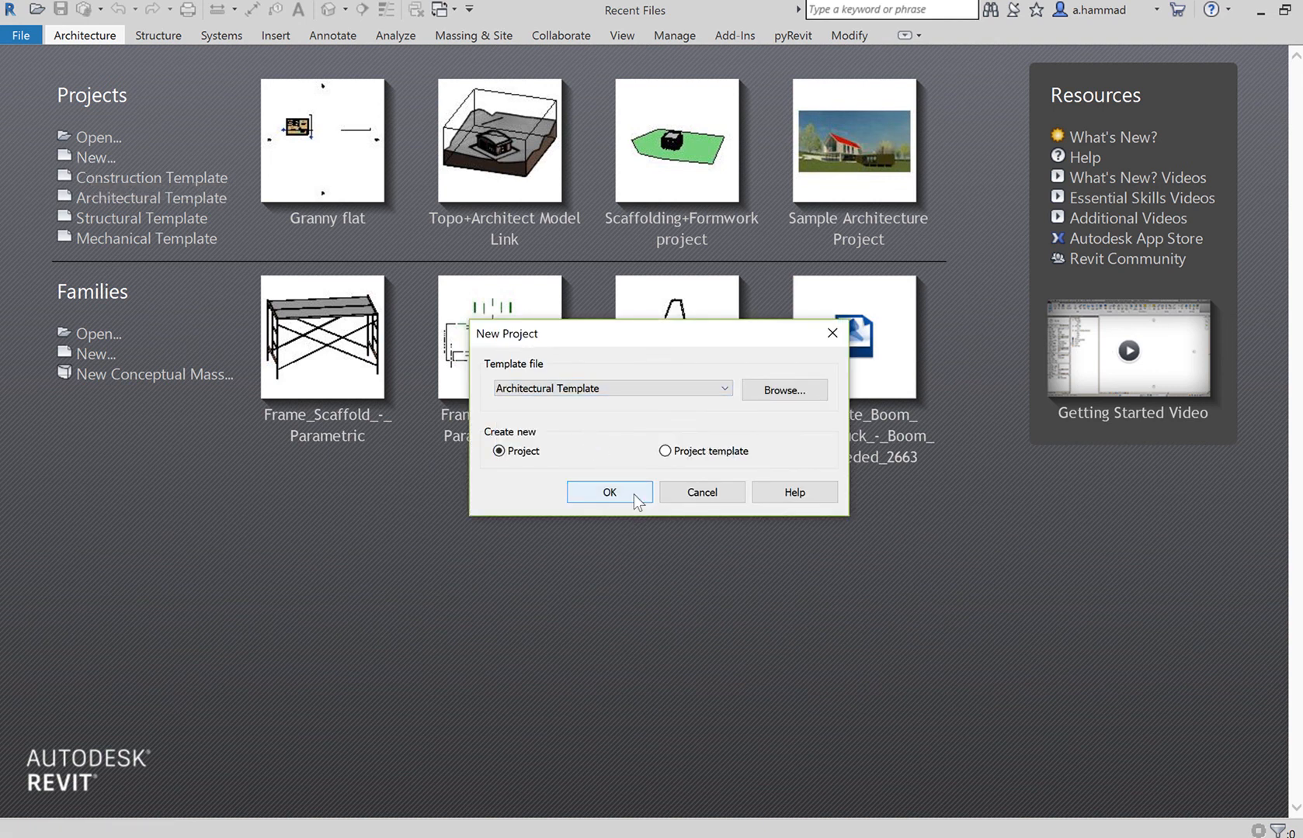
left_click(609, 492)
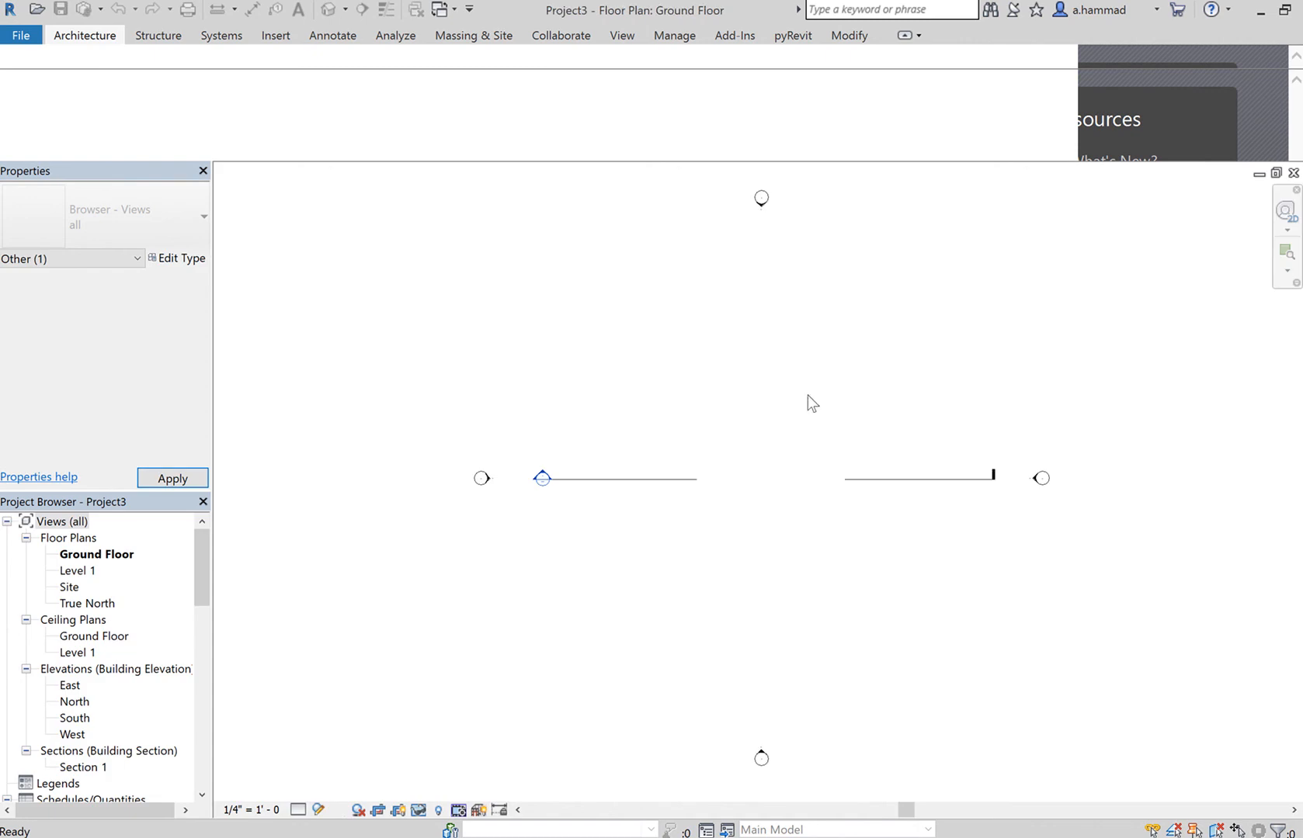
left_click(552, 380)
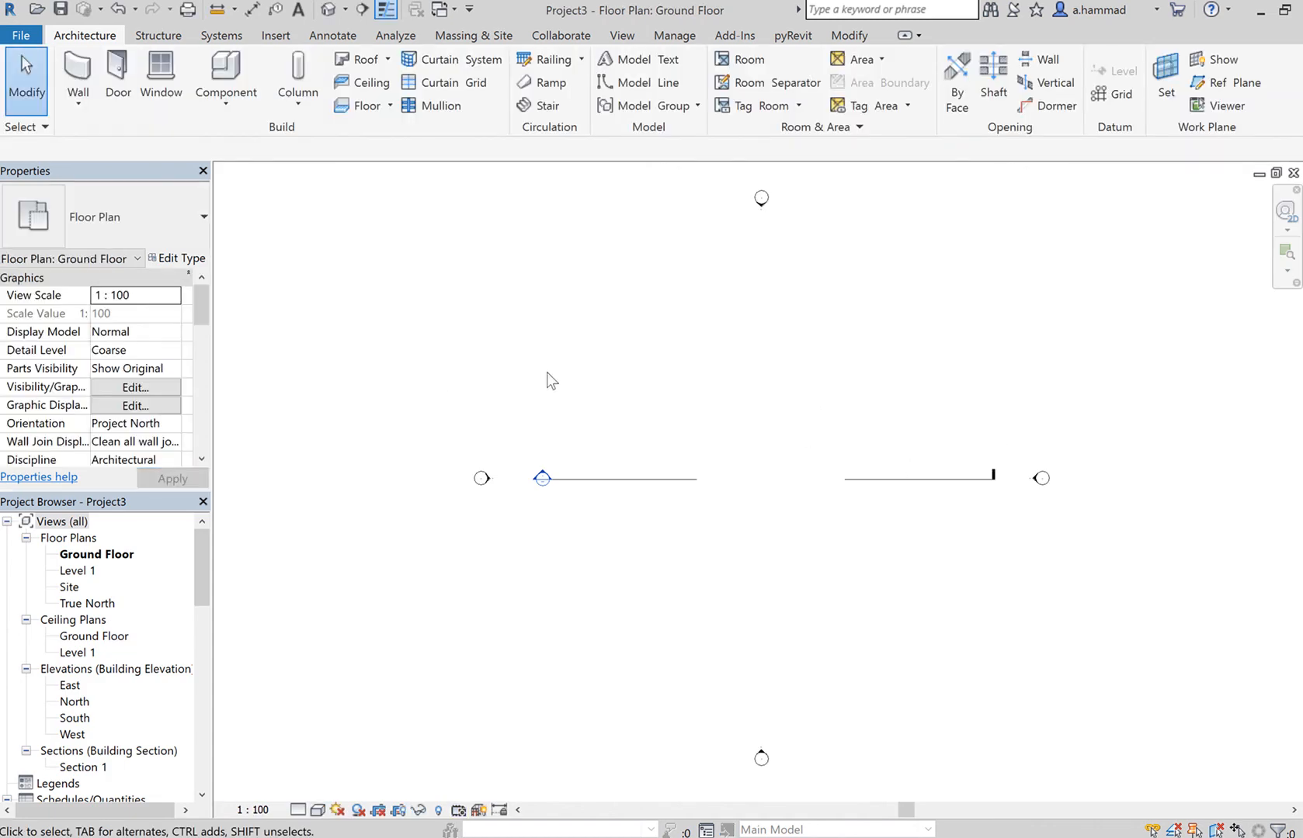
mouse_move(87, 557)
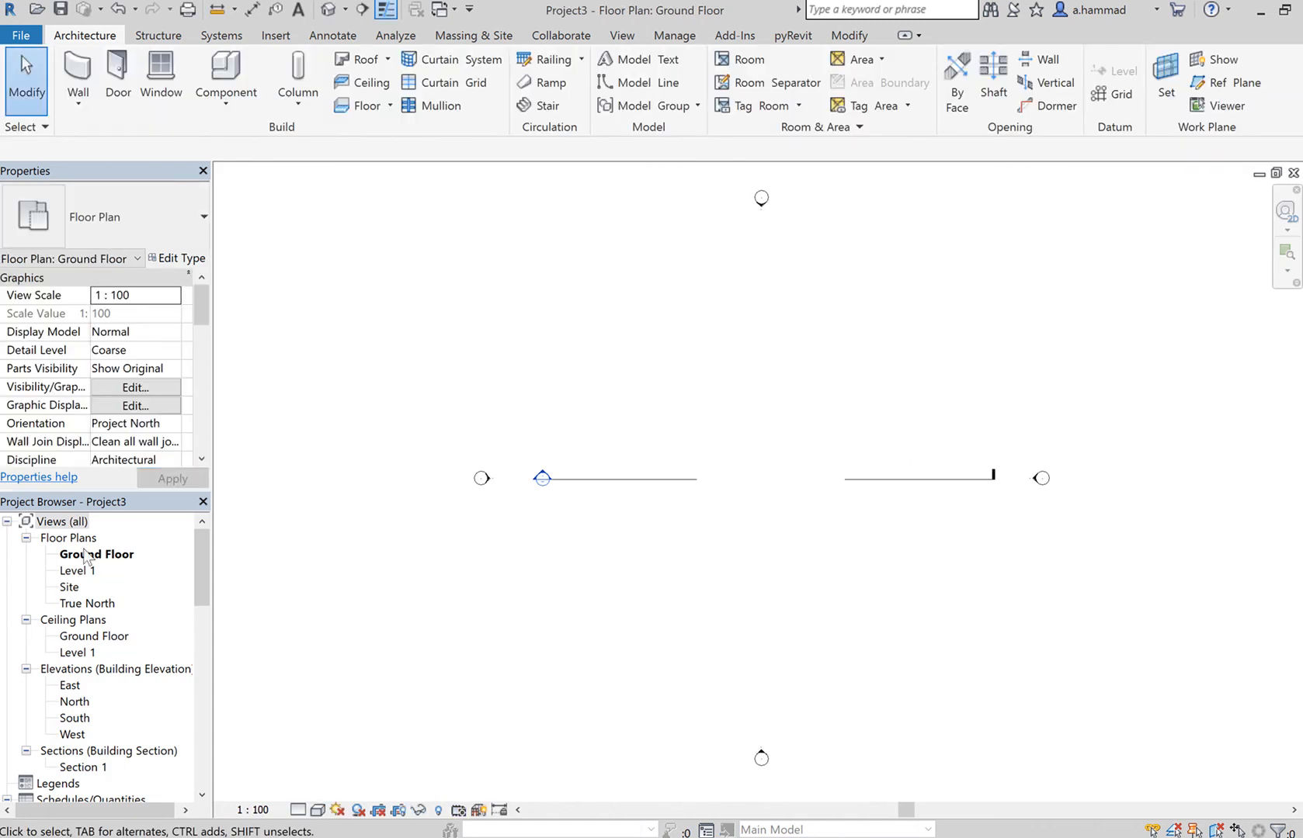
mouse_move(114, 567)
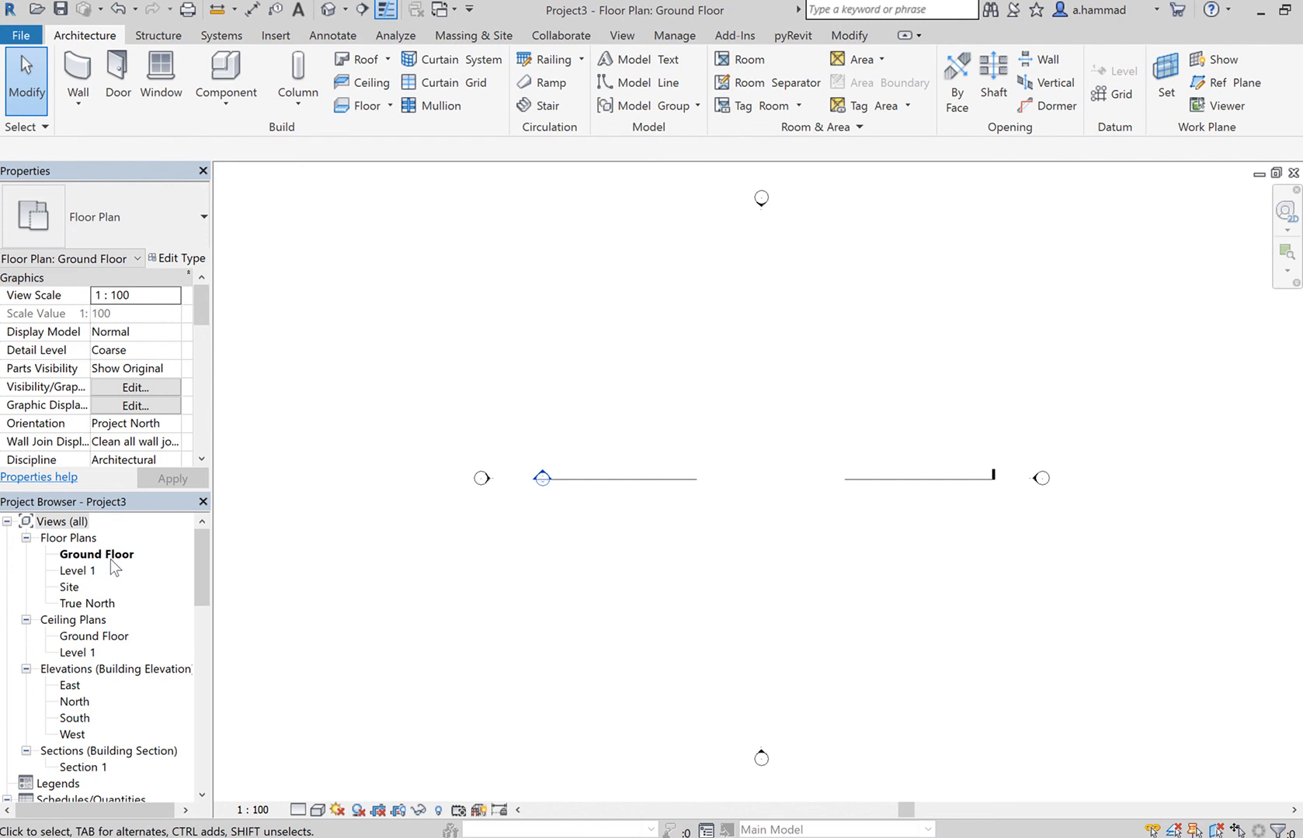
mouse_move(109, 622)
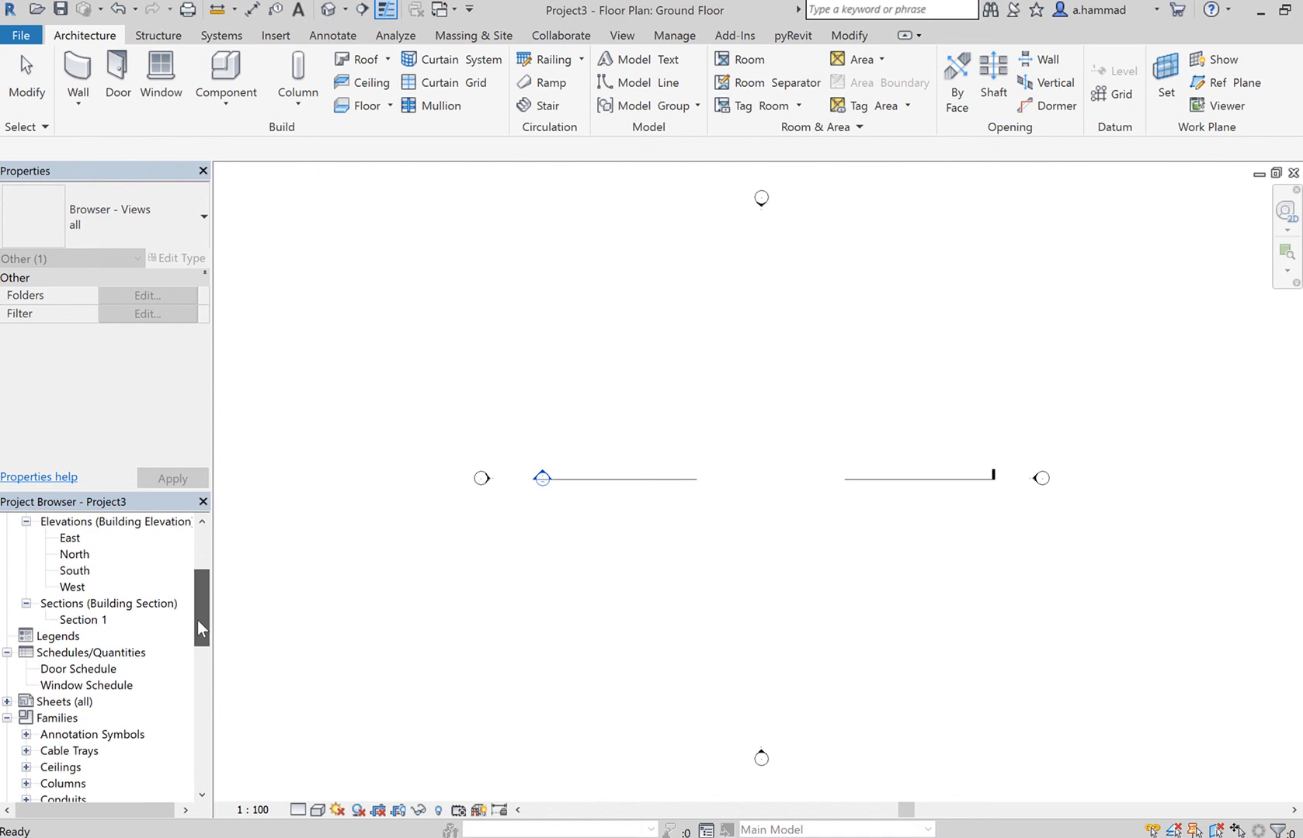
scroll("down", 3)
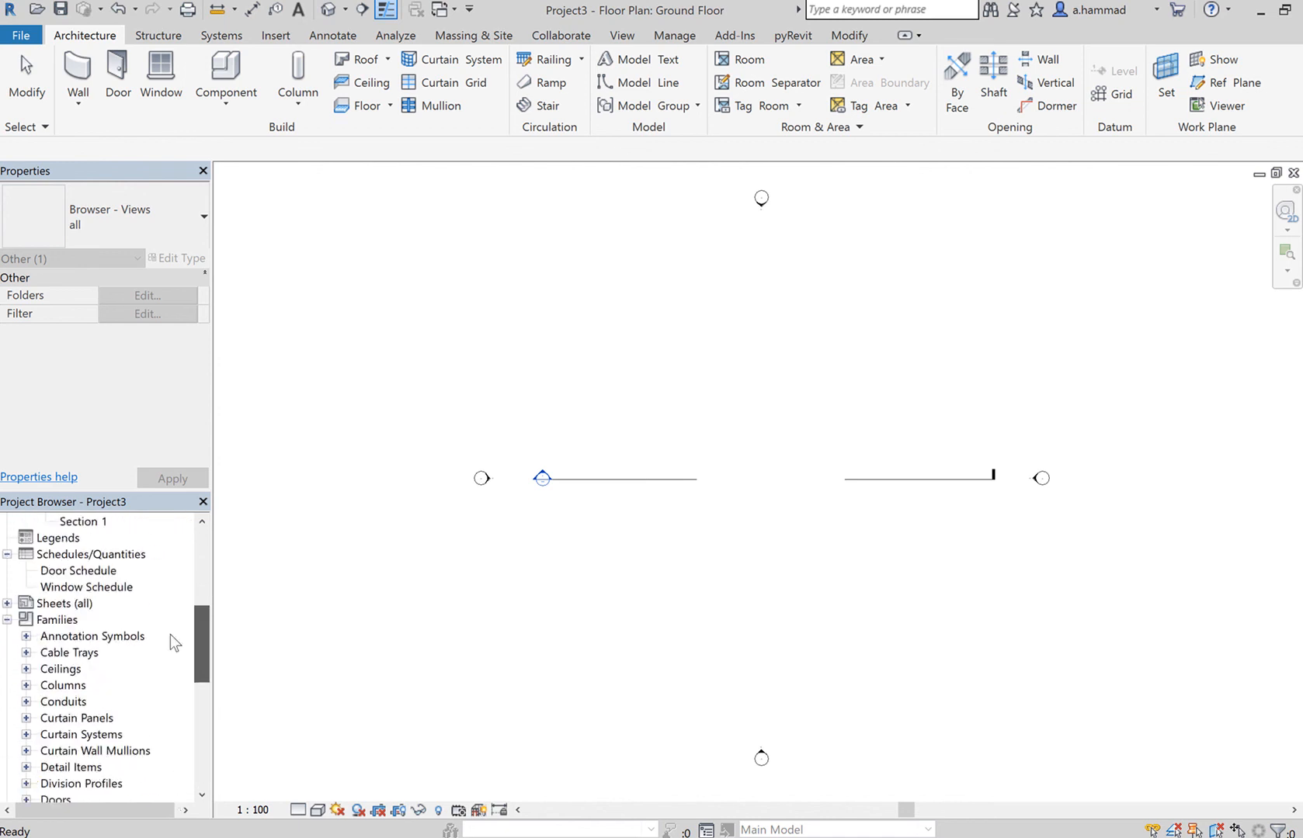
scroll("up", 3)
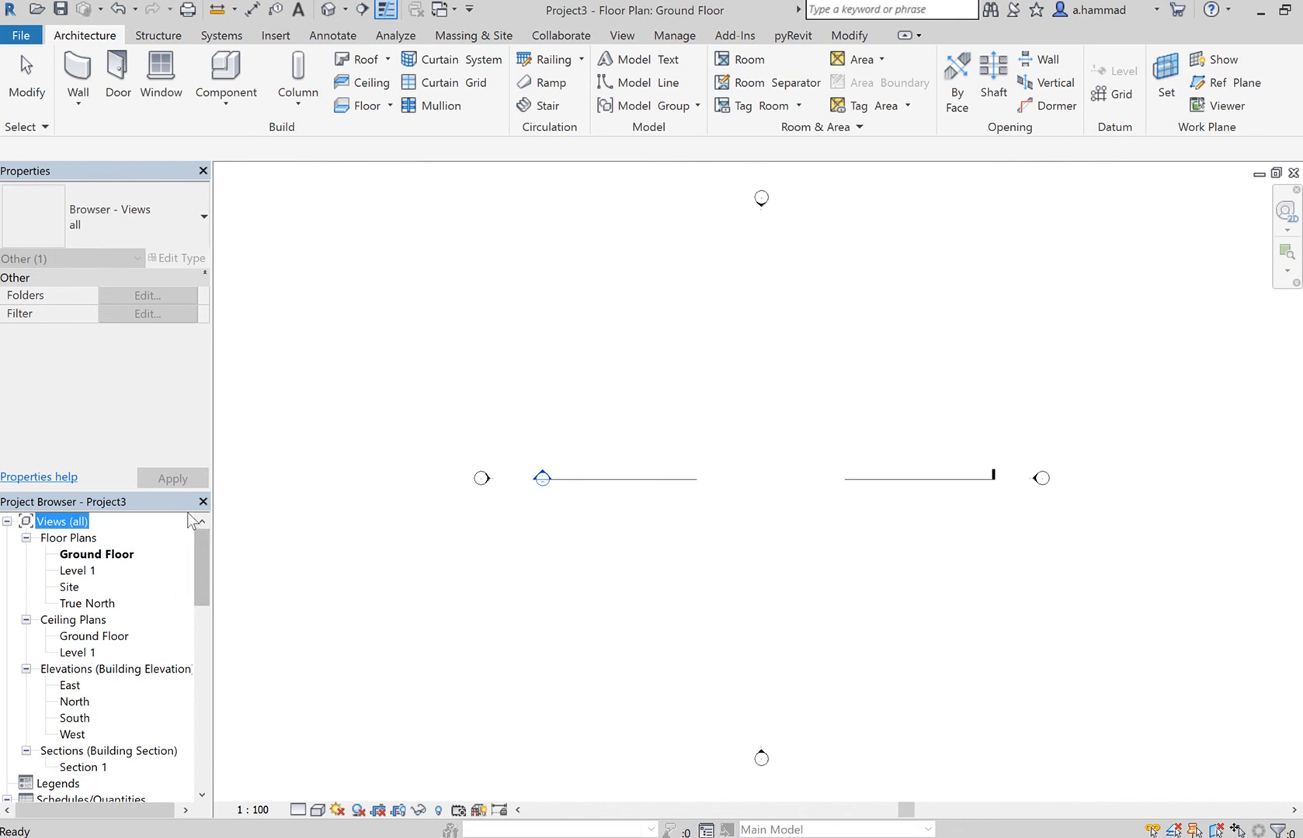
mouse_move(143, 639)
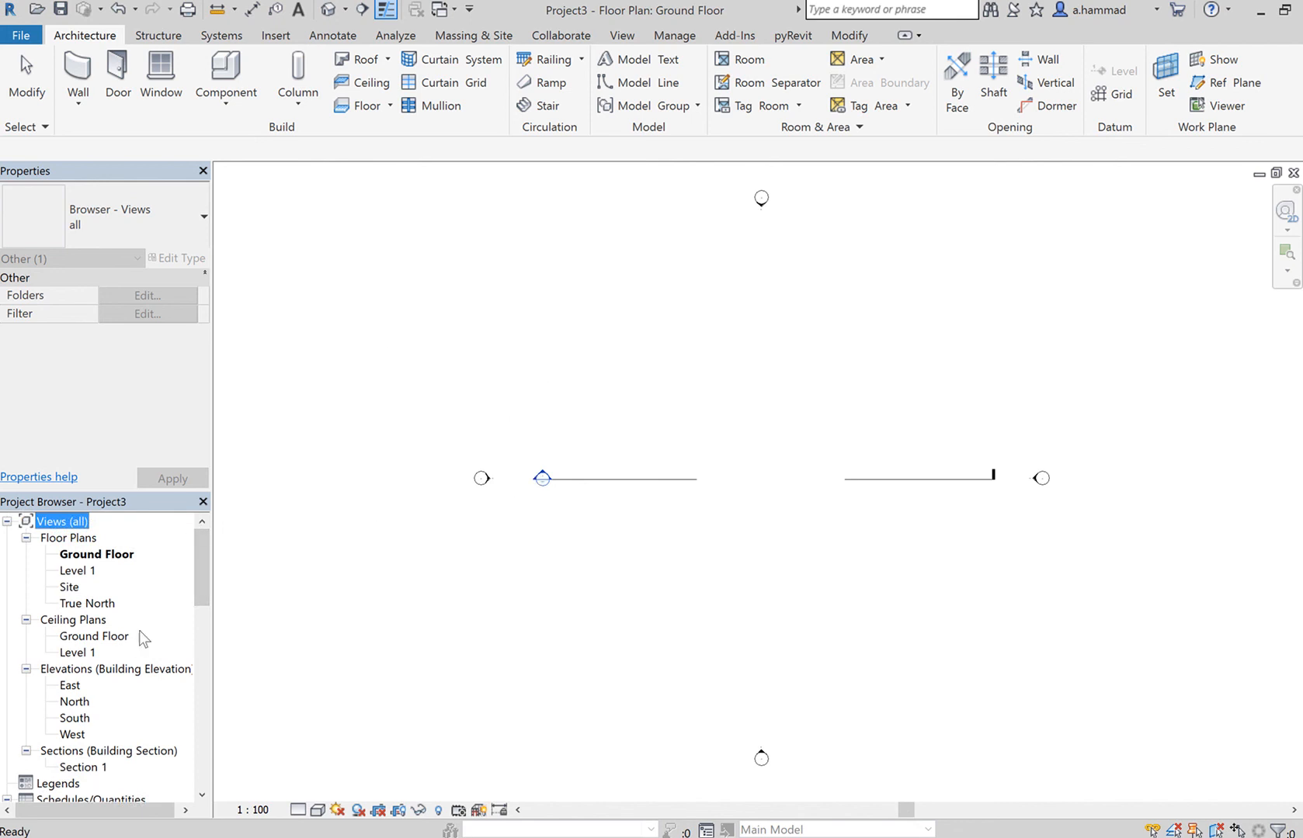
scroll("down", 3)
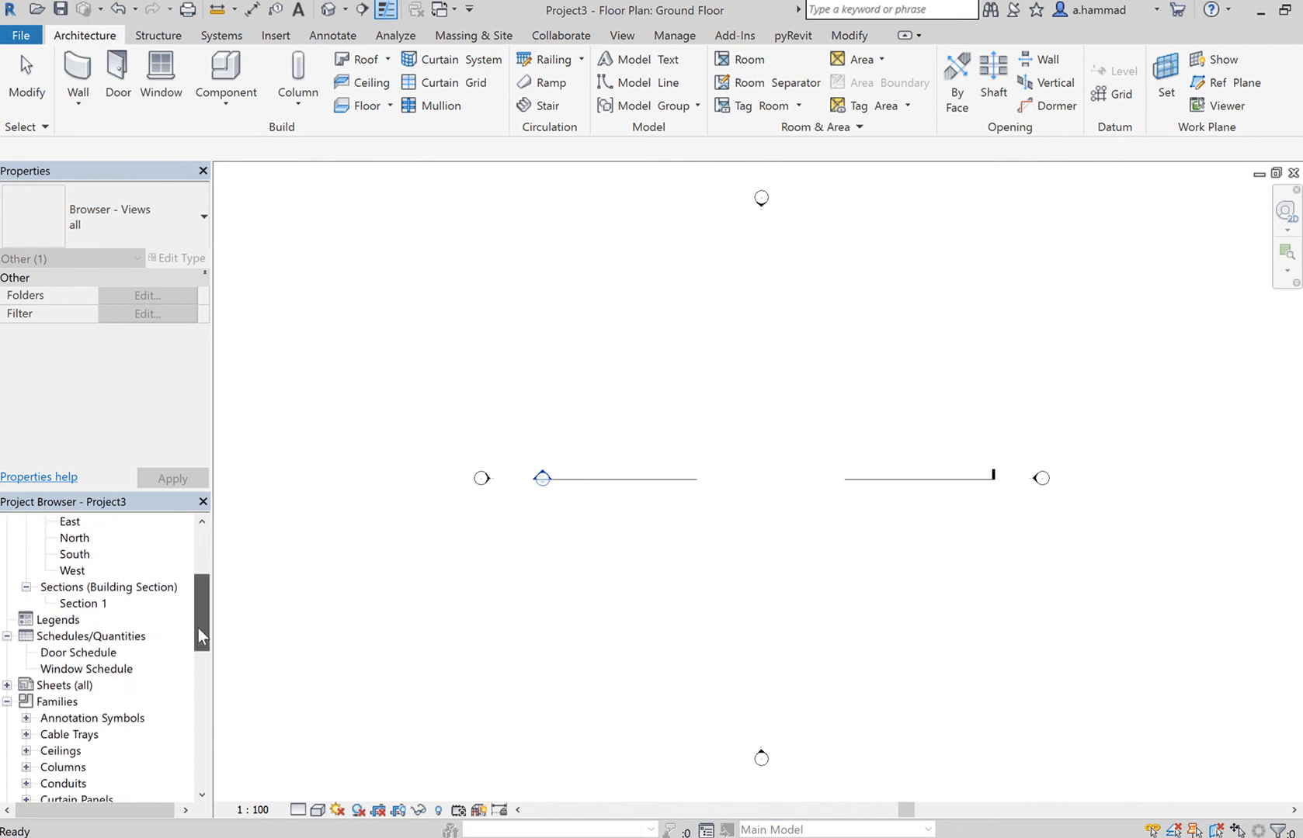
scroll("up", 3)
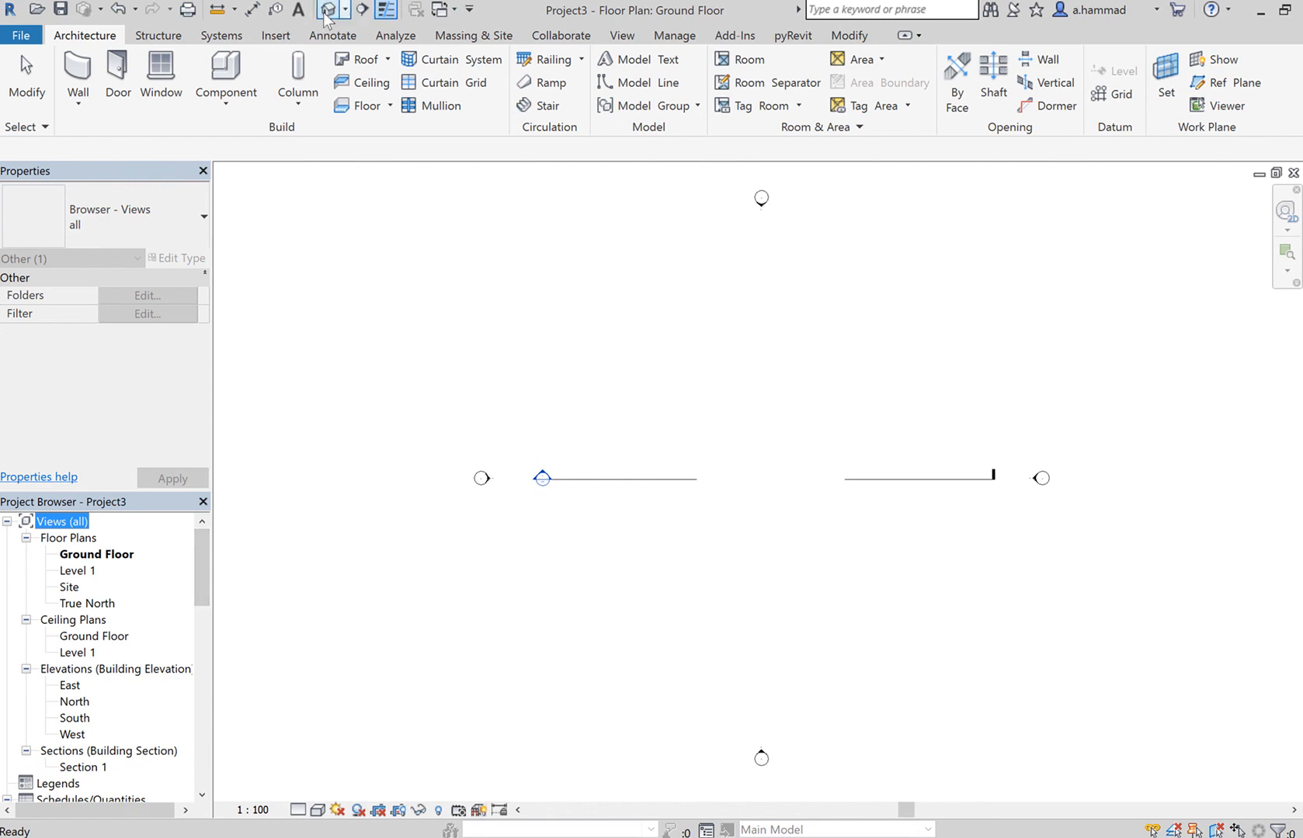
mouse_move(330, 10)
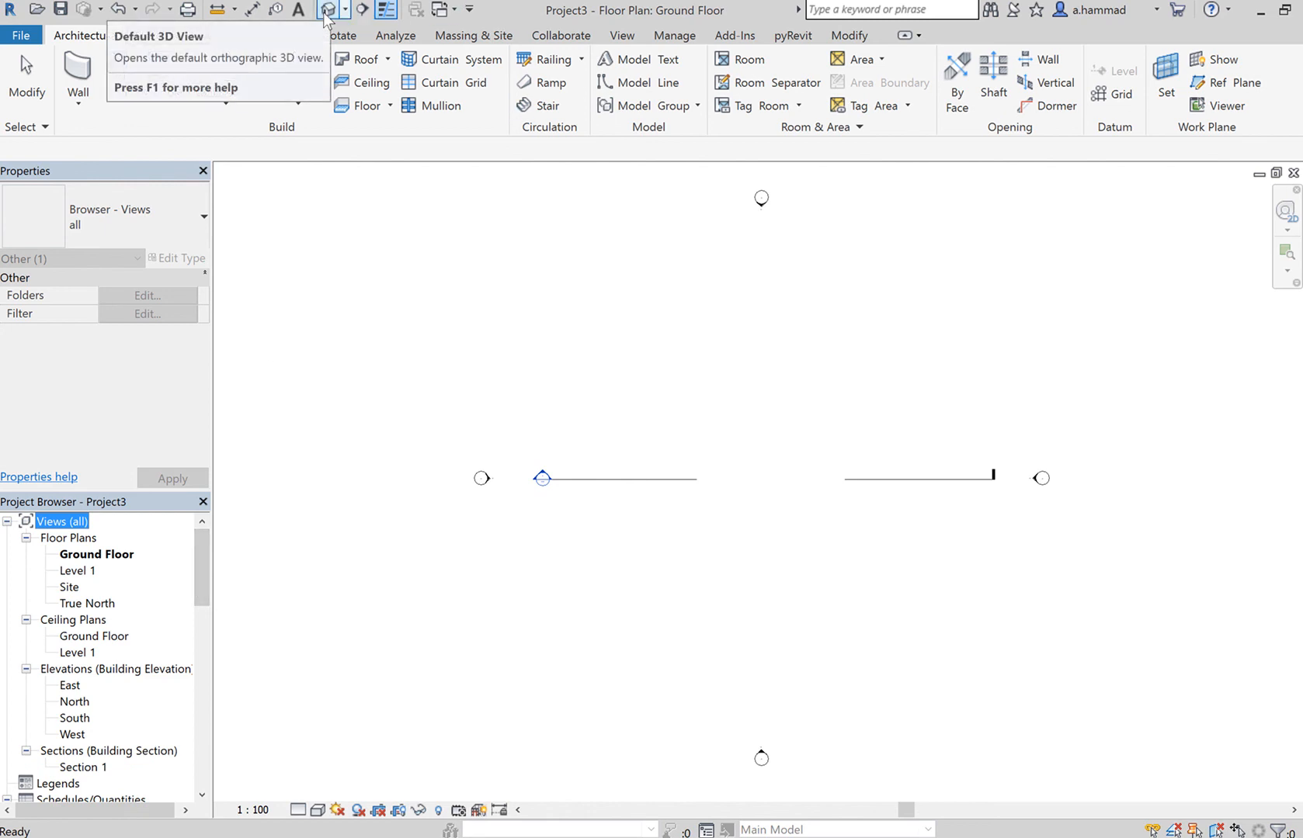
- Open the Default 3D View and expand 3D Views in the Project Browser to show {3D}
left_click(329, 9)
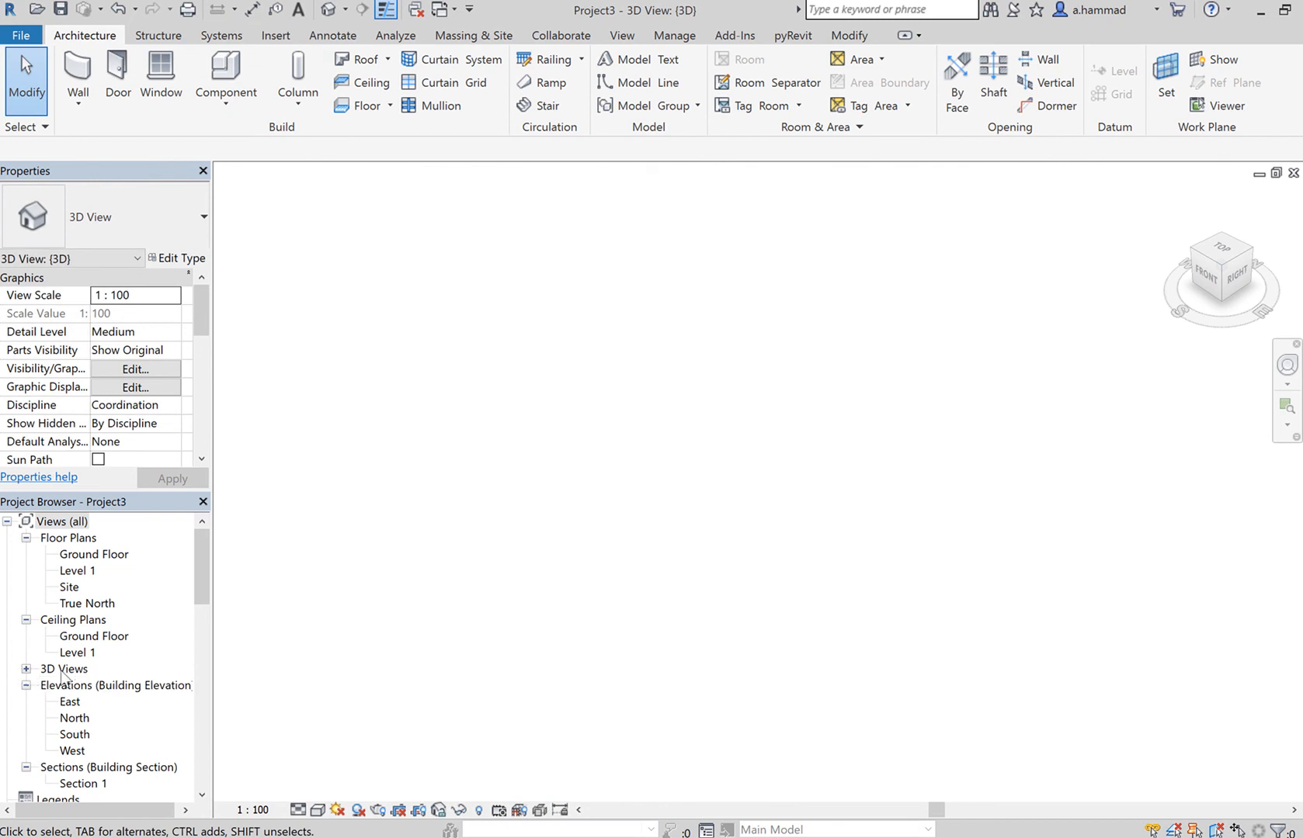
left_click(60, 521)
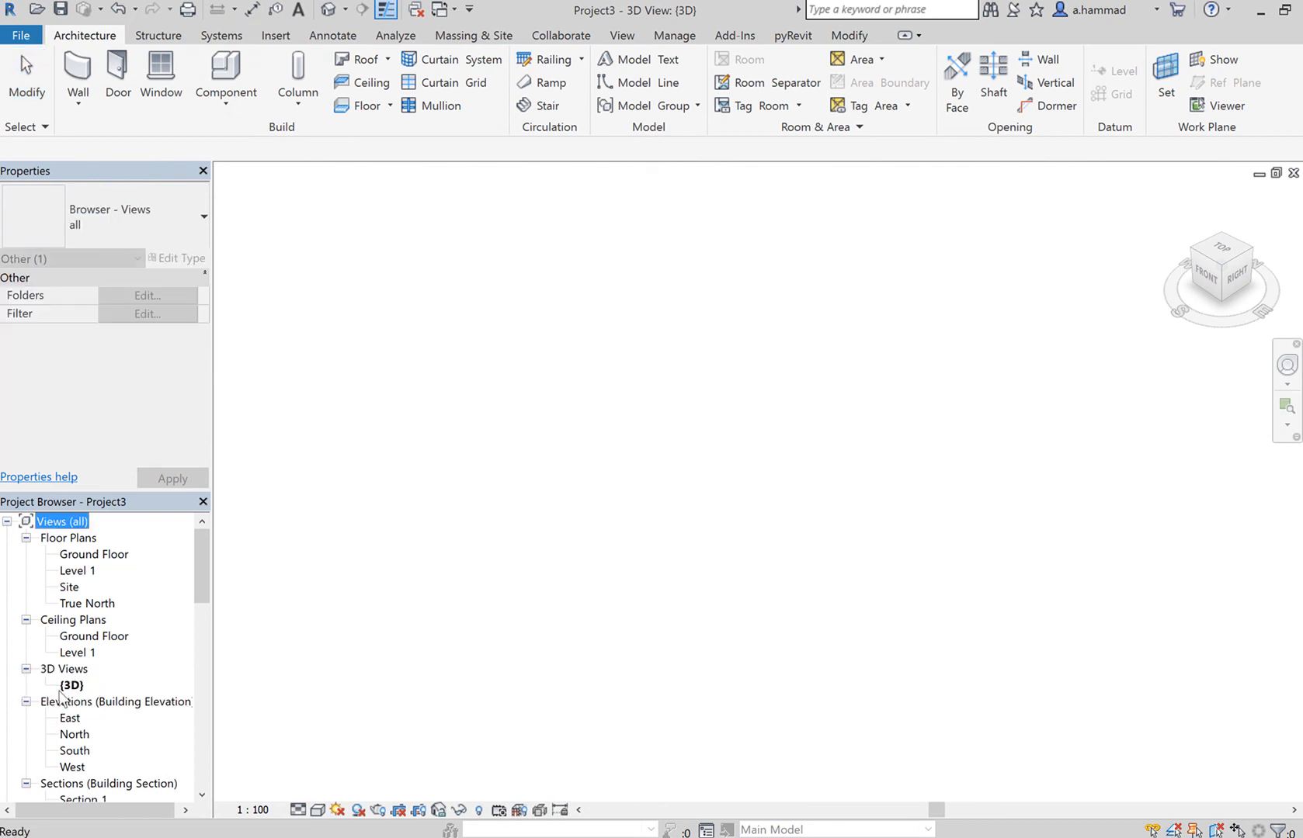
mouse_move(987, 426)
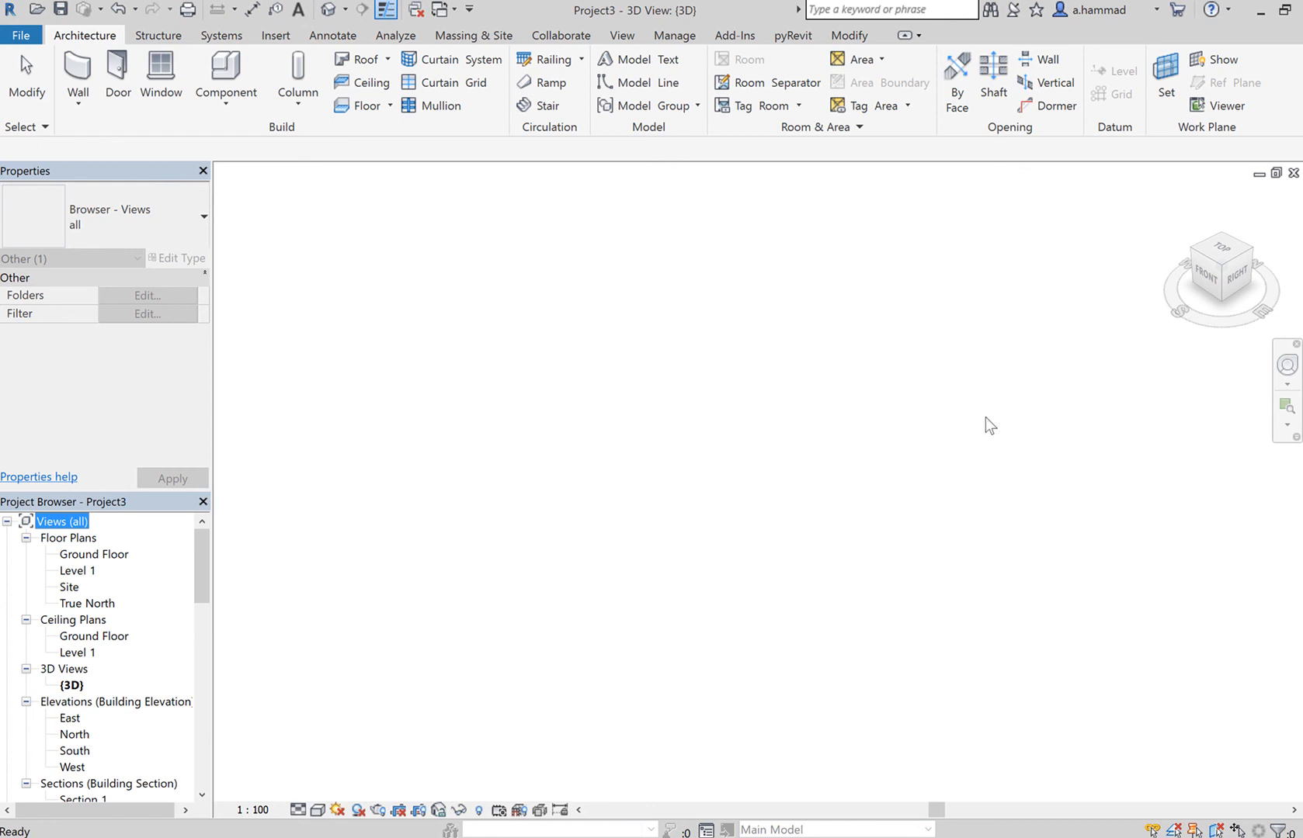
mouse_move(429, 626)
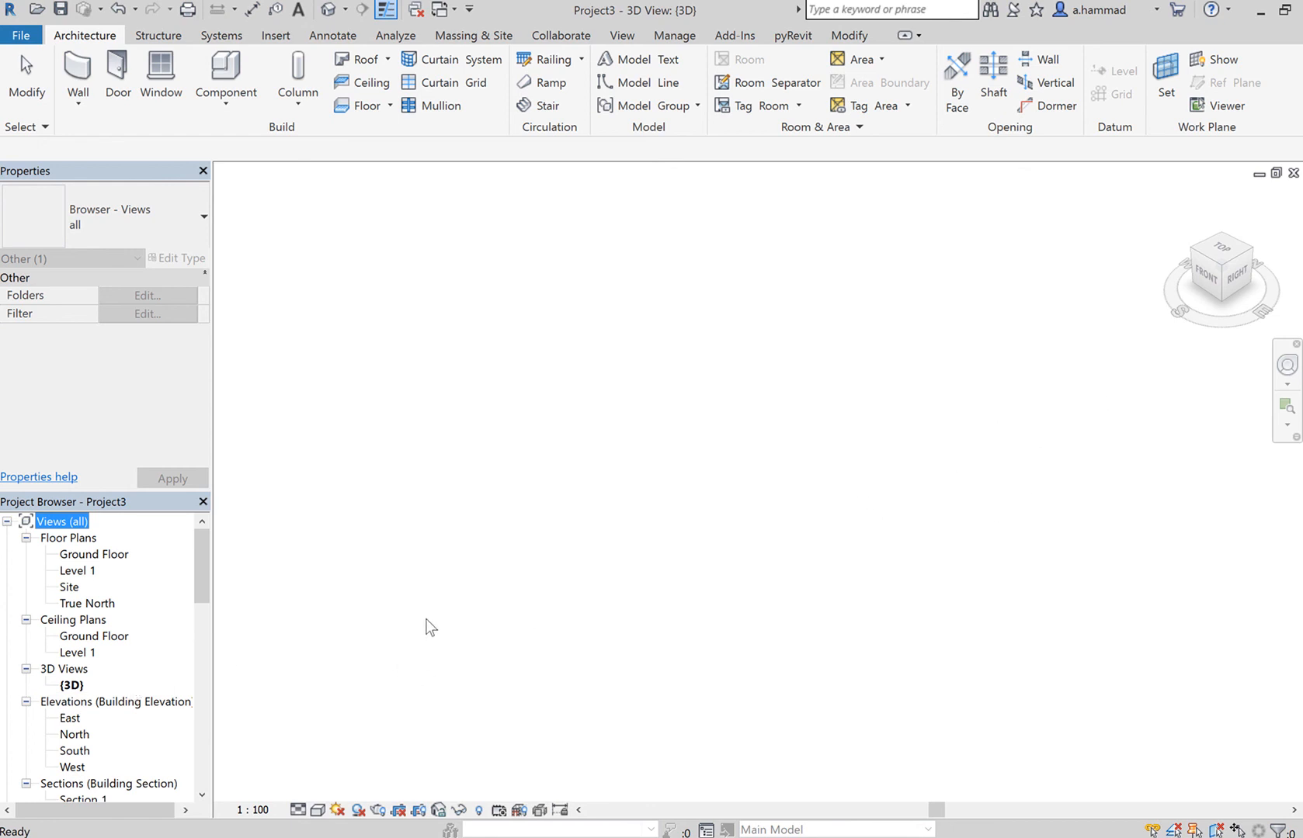